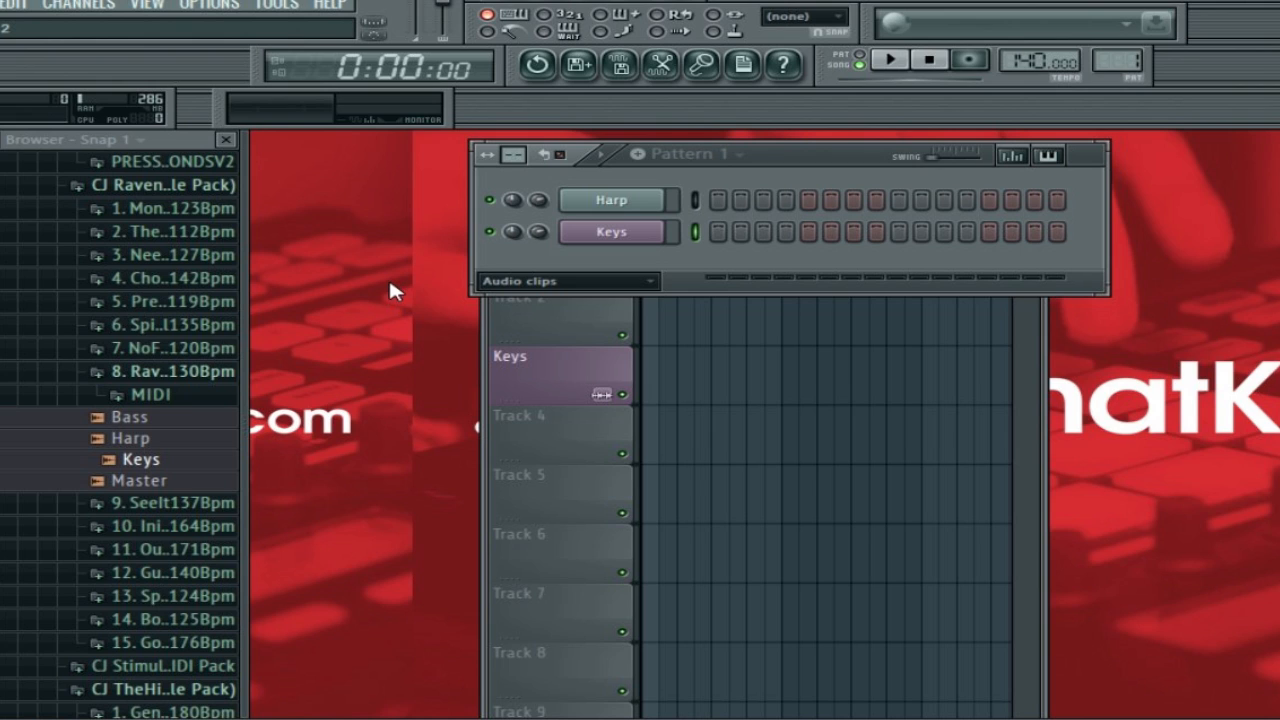
{"action": "mouse_move", "coordinate": [404, 252]}
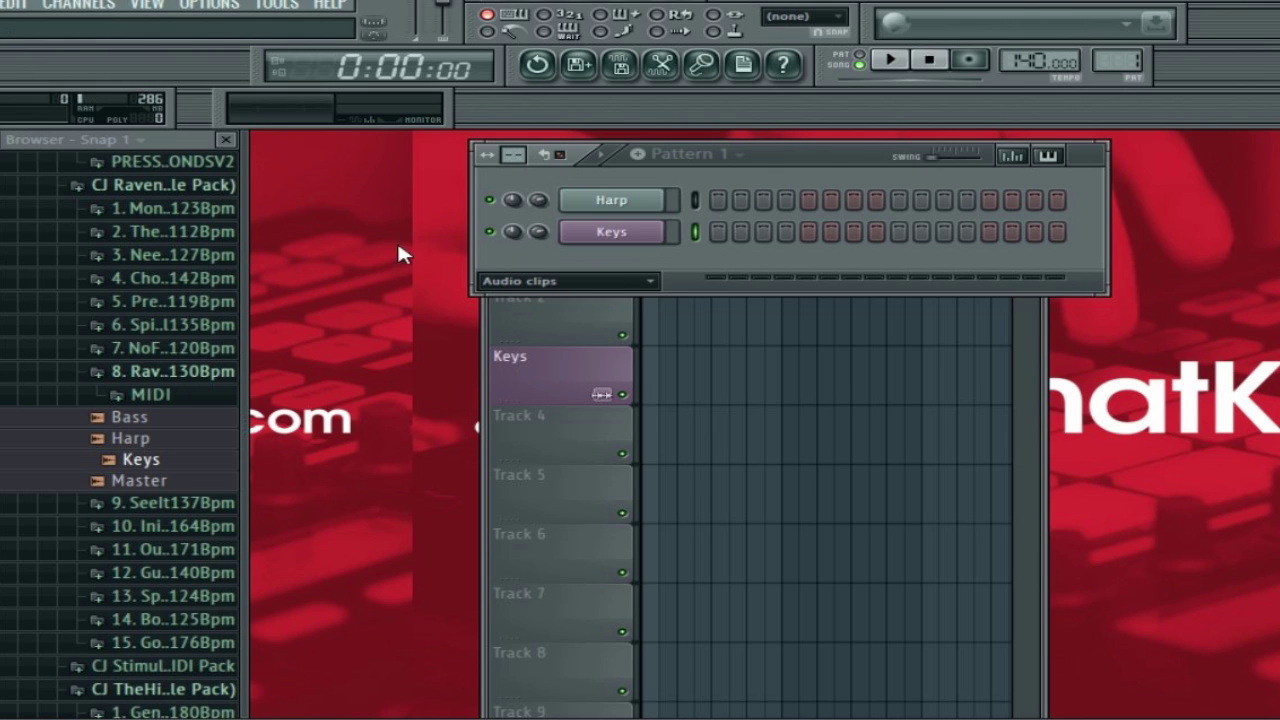
{"action": "mouse_move", "coordinate": [384, 444]}
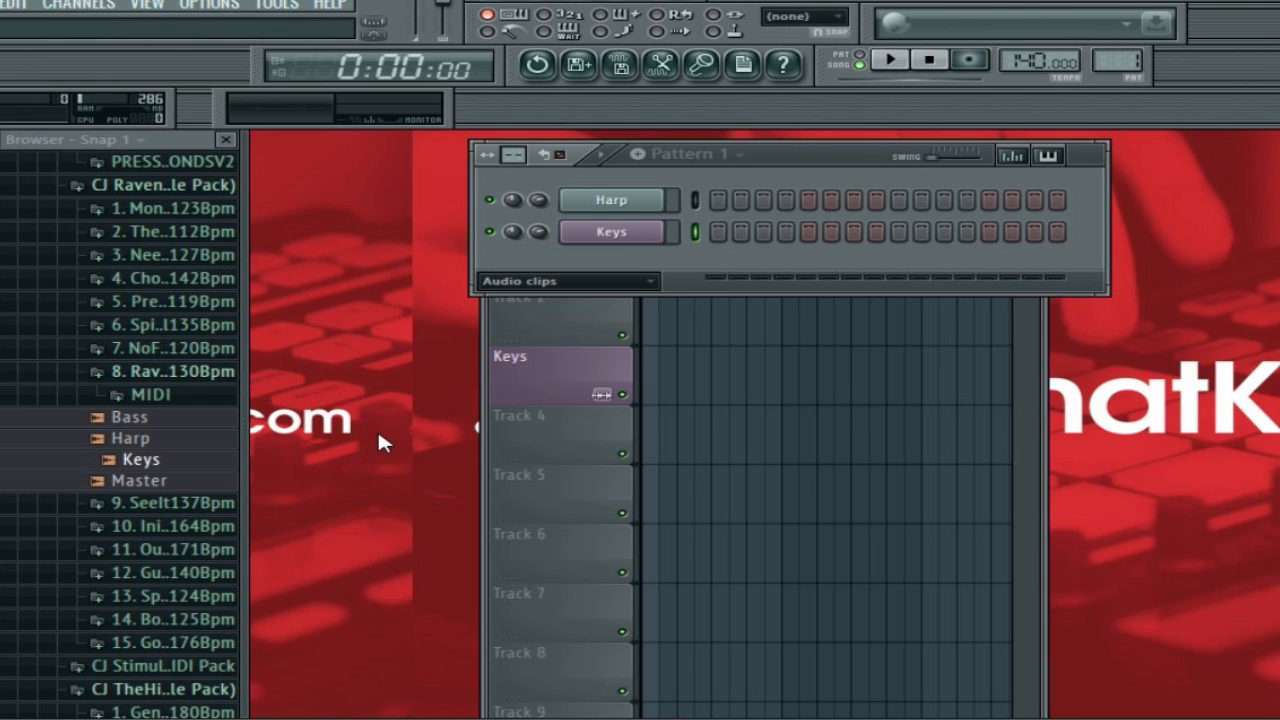
{"action": "mouse_move", "coordinate": [392, 444]}
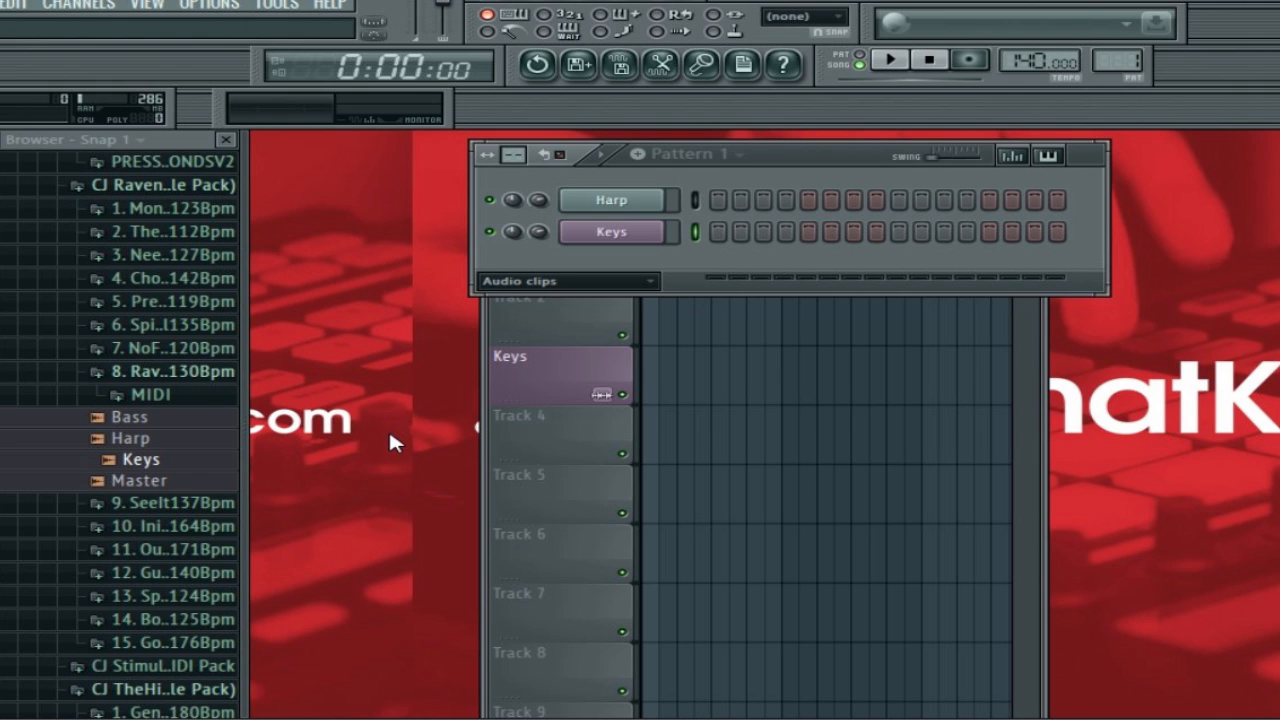
{"action": "mouse_move", "coordinate": [392, 442]}
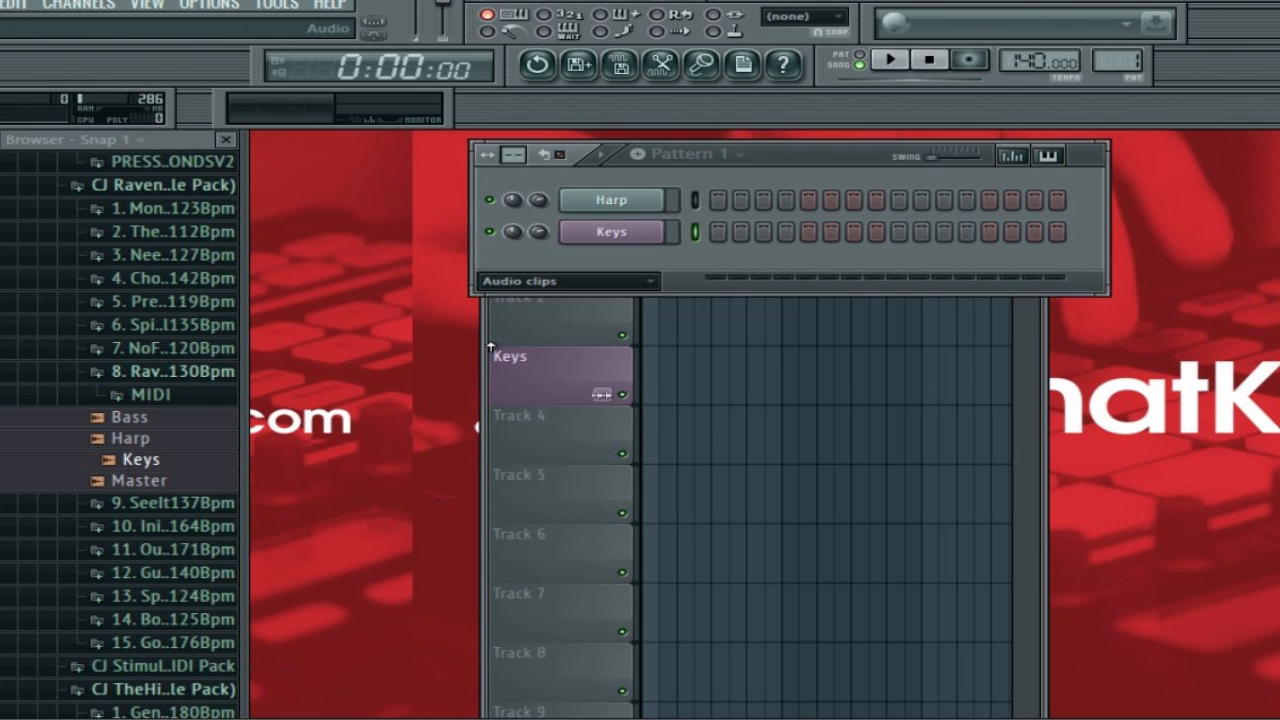
Show the Keys.wav sample settings with declicking, stretching and precomputed effects visible
{"action": "left_click", "coordinate": [616, 200]}
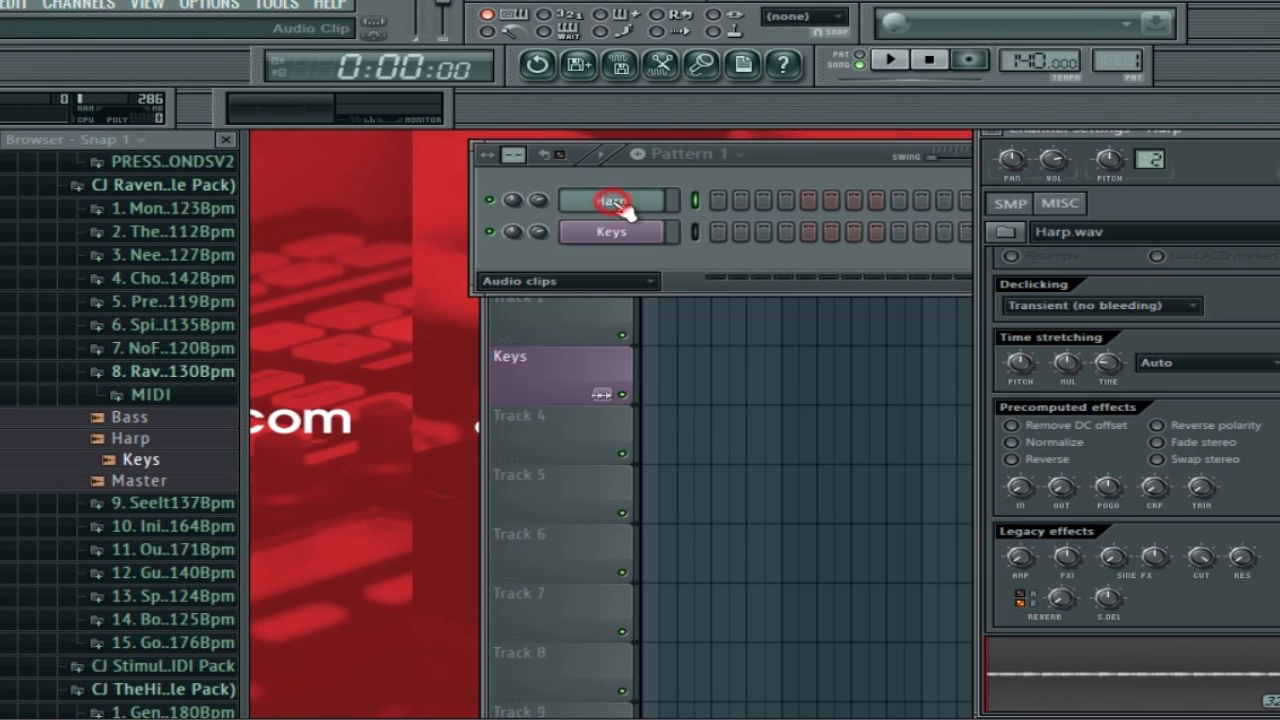
{"action": "left_click", "coordinate": [616, 232]}
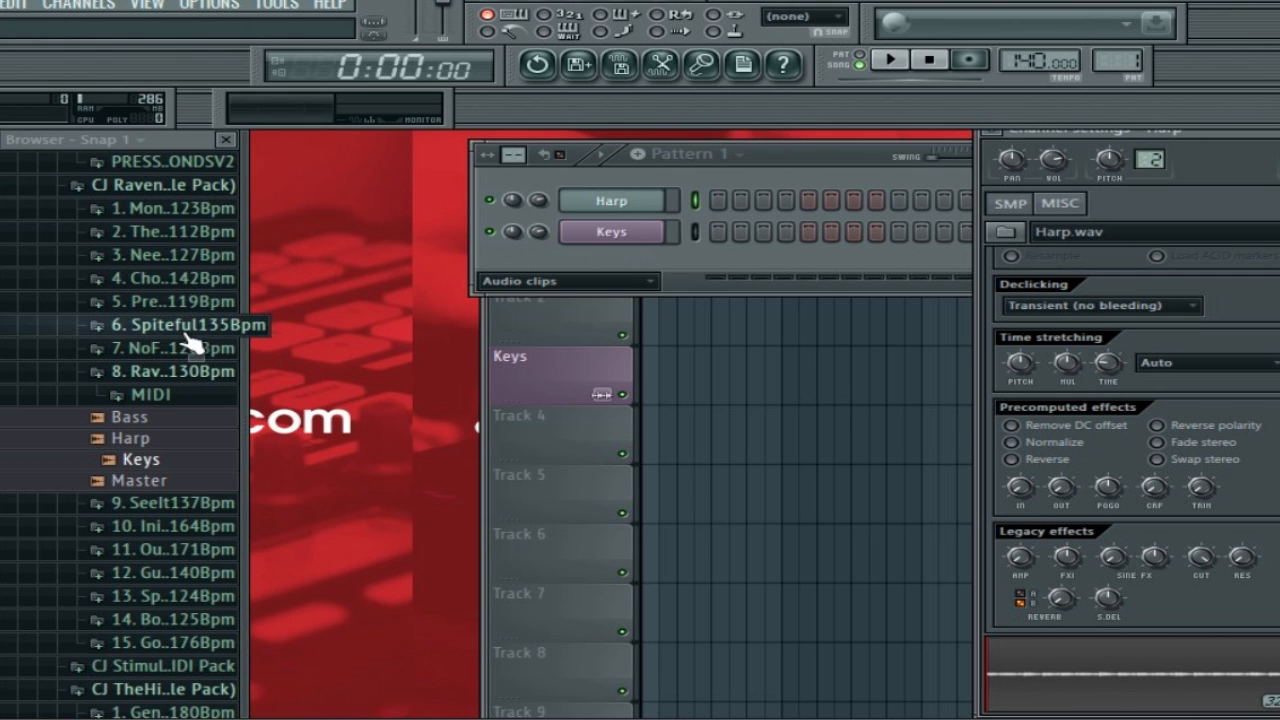
{"action": "mouse_move", "coordinate": [278, 430]}
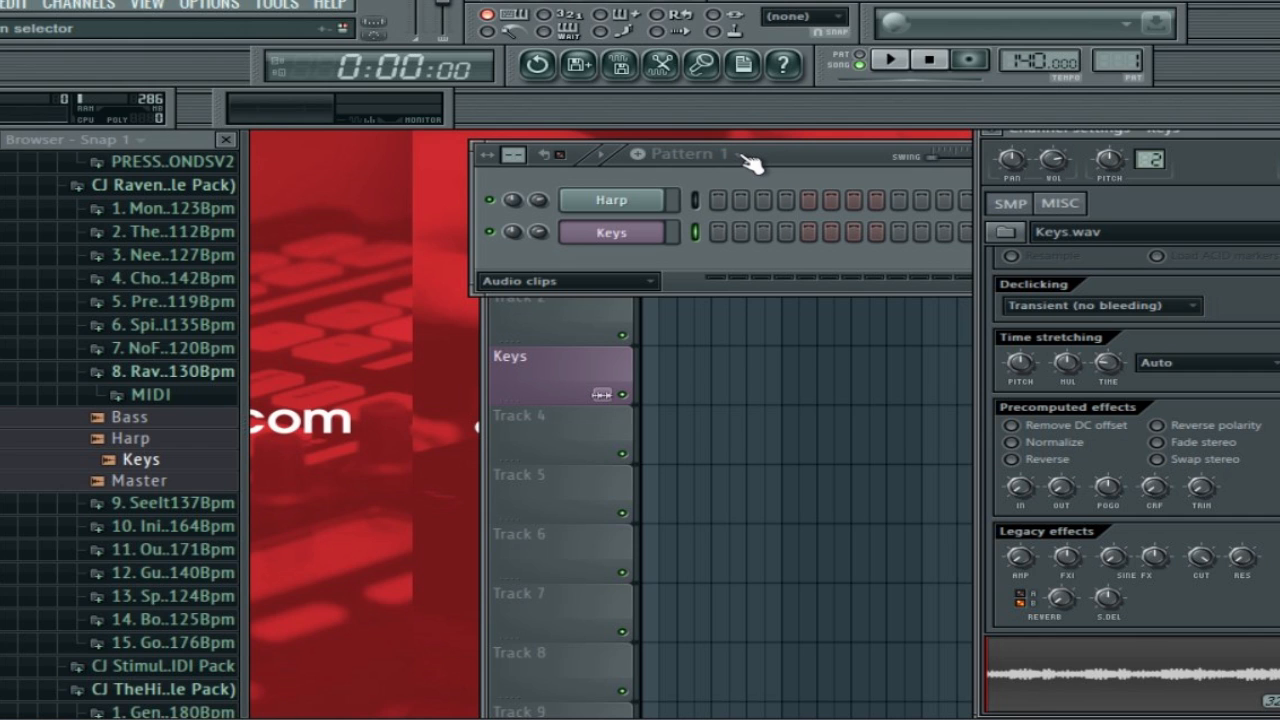
{"action": "left_click", "coordinate": [614, 200]}
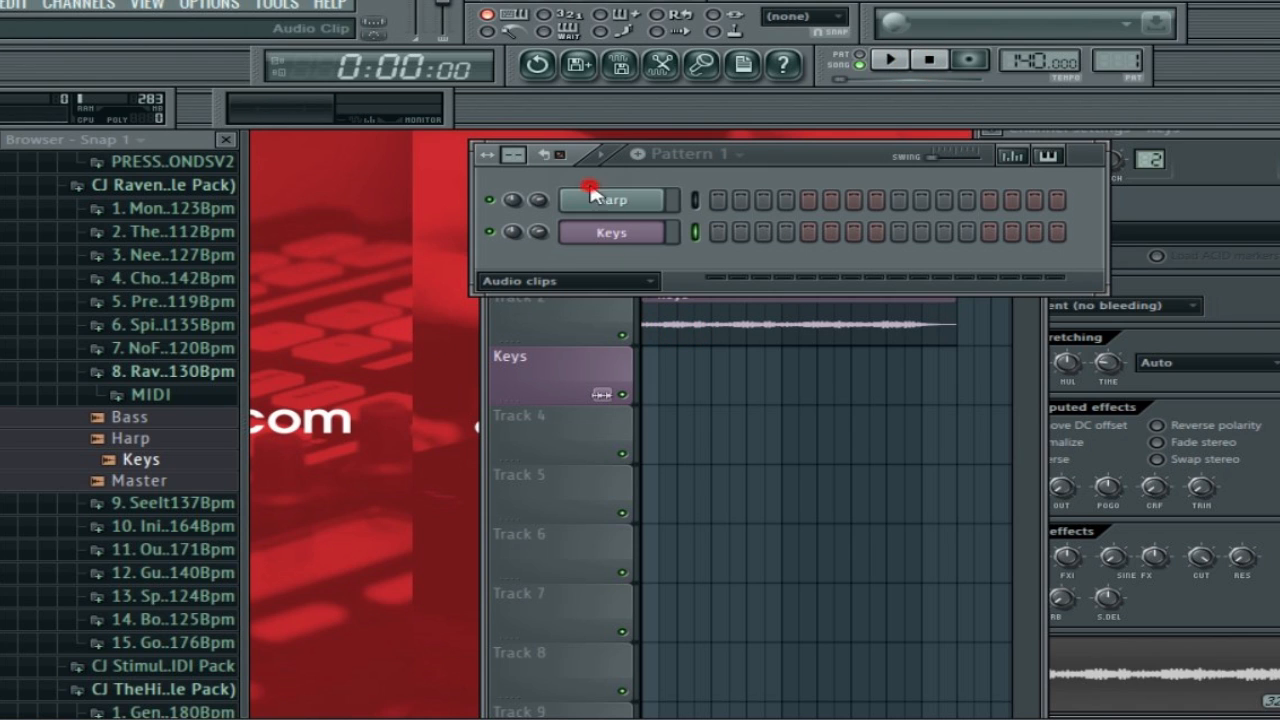
Place the Harp clip on playlist Track 1 and the Keys clip on Track 2
{"action": "left_click", "coordinate": [610, 200]}
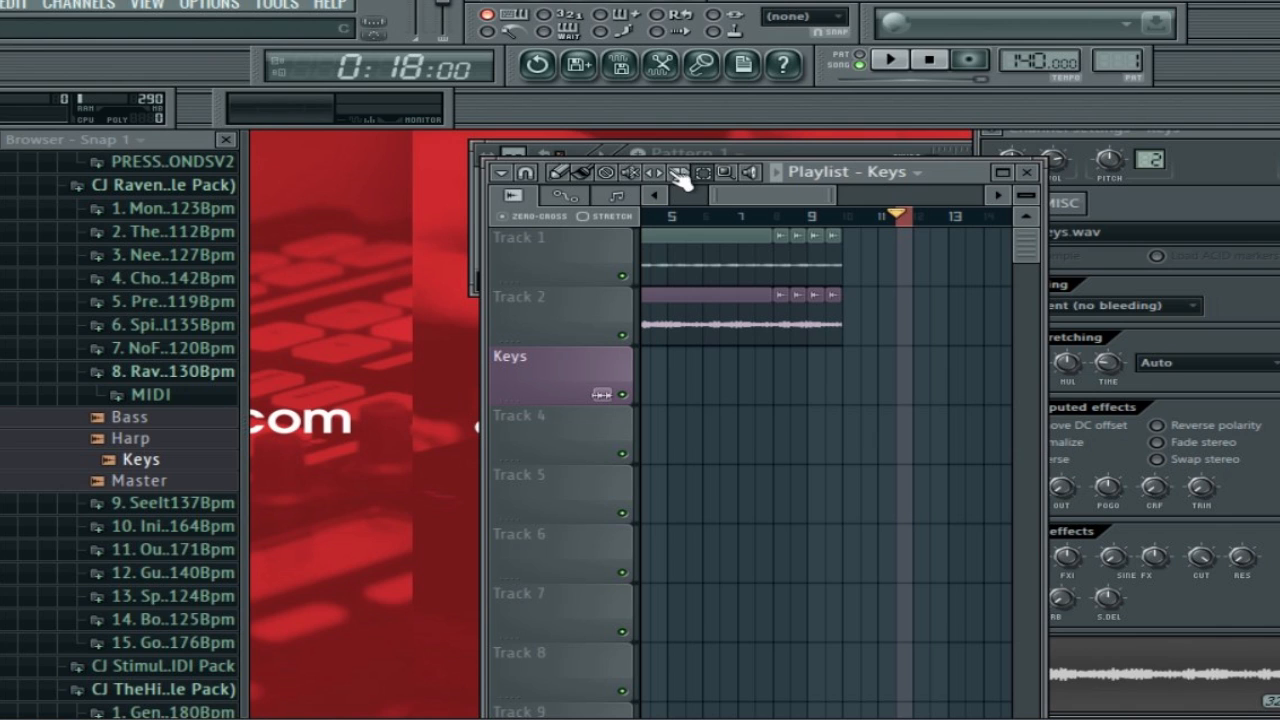
{"action": "mouse_move", "coordinate": [736, 190]}
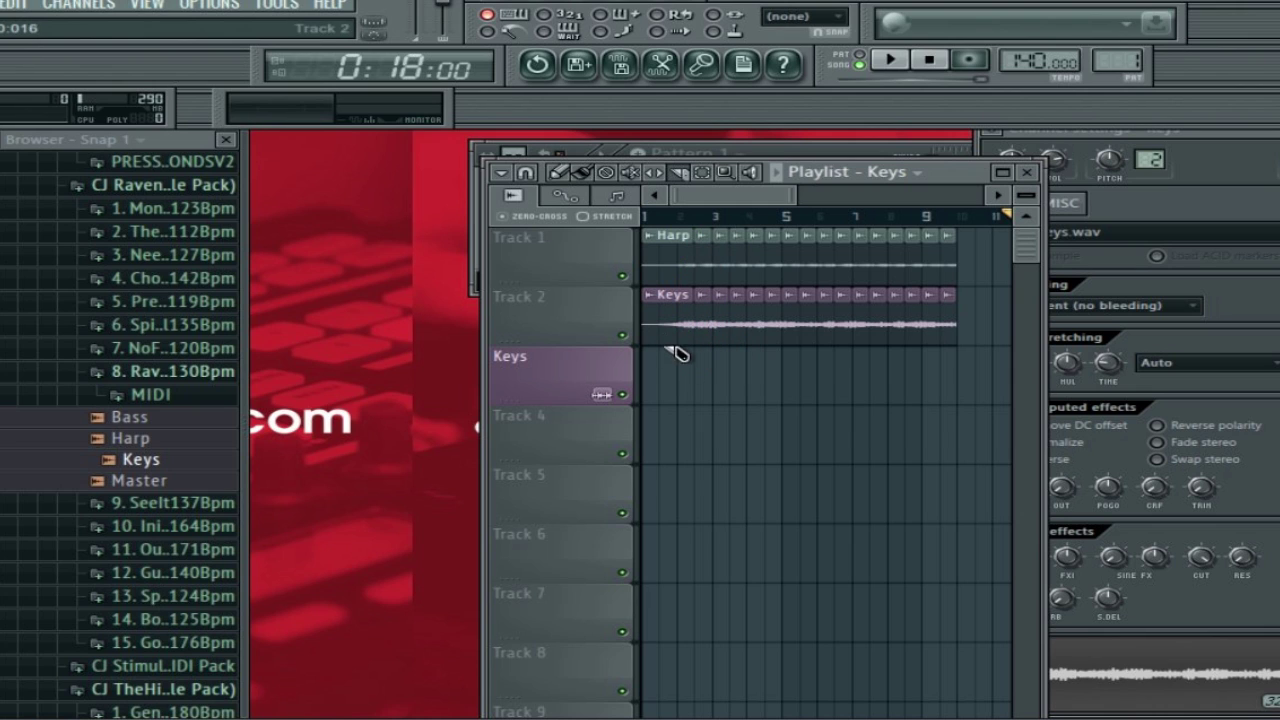
Slice the clips into half-bar pieces and reorder them on Tracks 3 and 4
{"action": "left_click", "coordinate": [680, 236]}
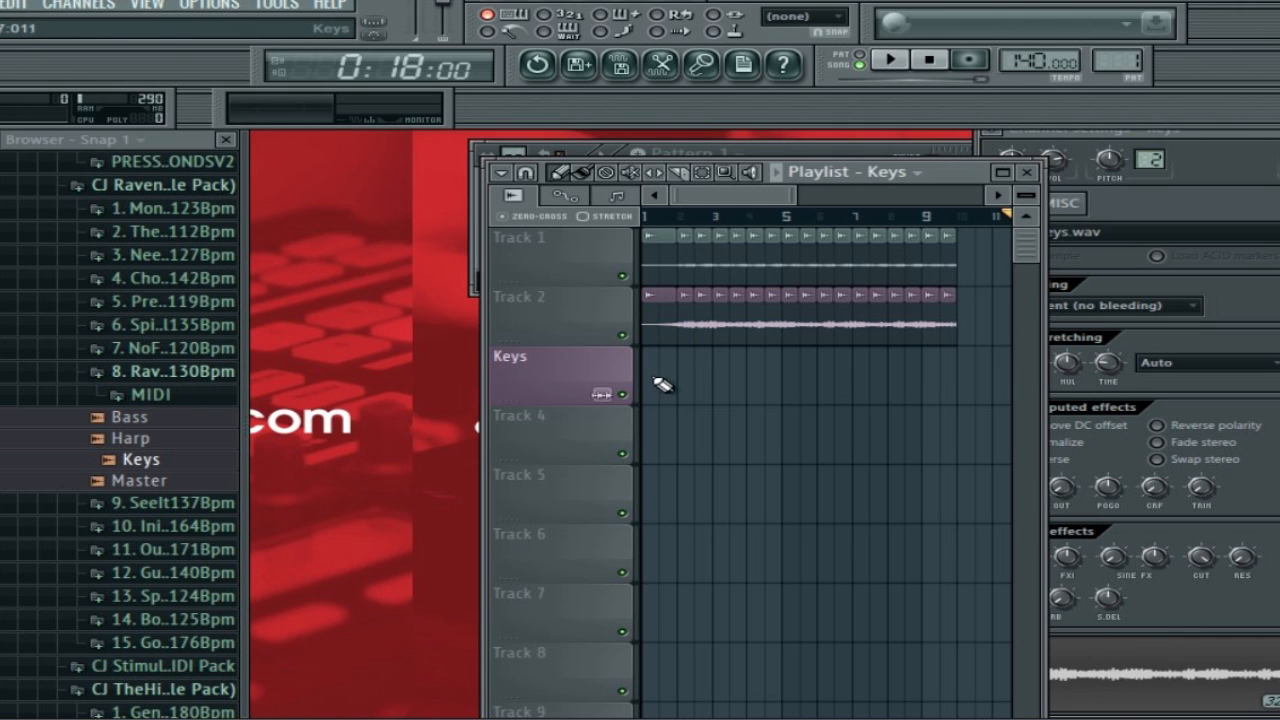
{"action": "mouse_move", "coordinate": [830, 364]}
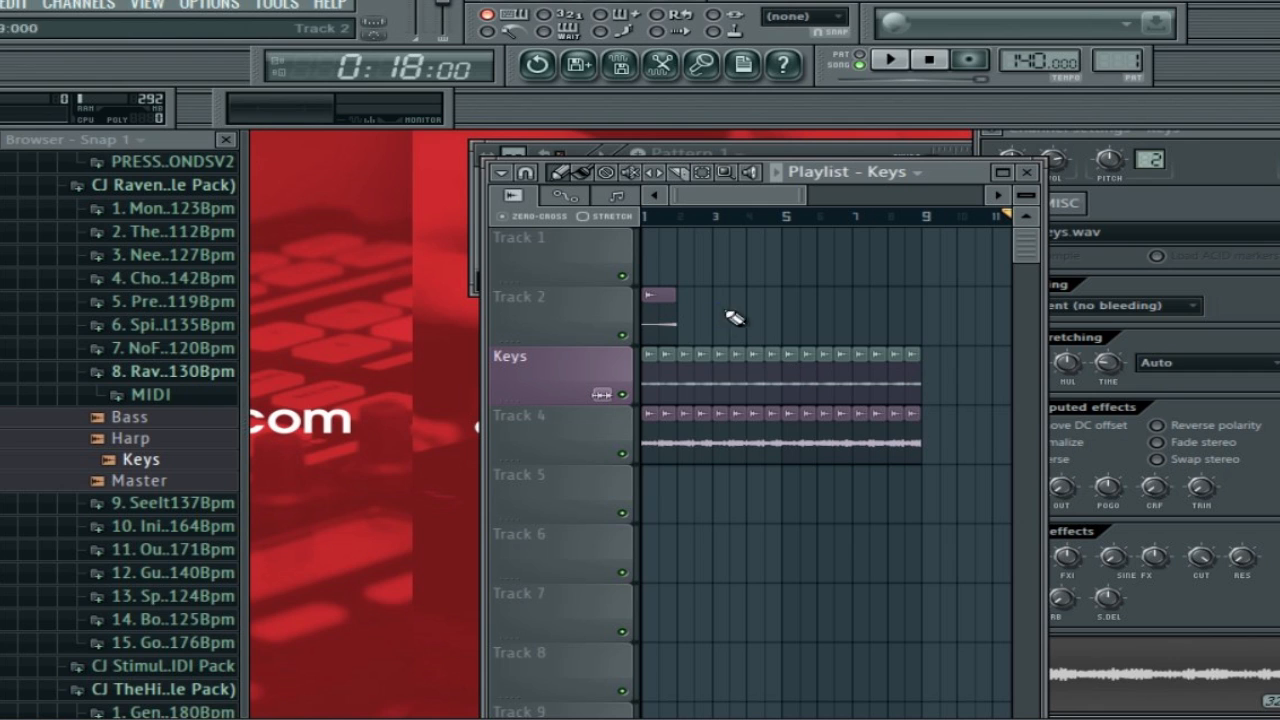
Stop playback and create a full-length Keys #3 clip on Track 1 above the slices
{"action": "left_click", "coordinate": [928, 58]}
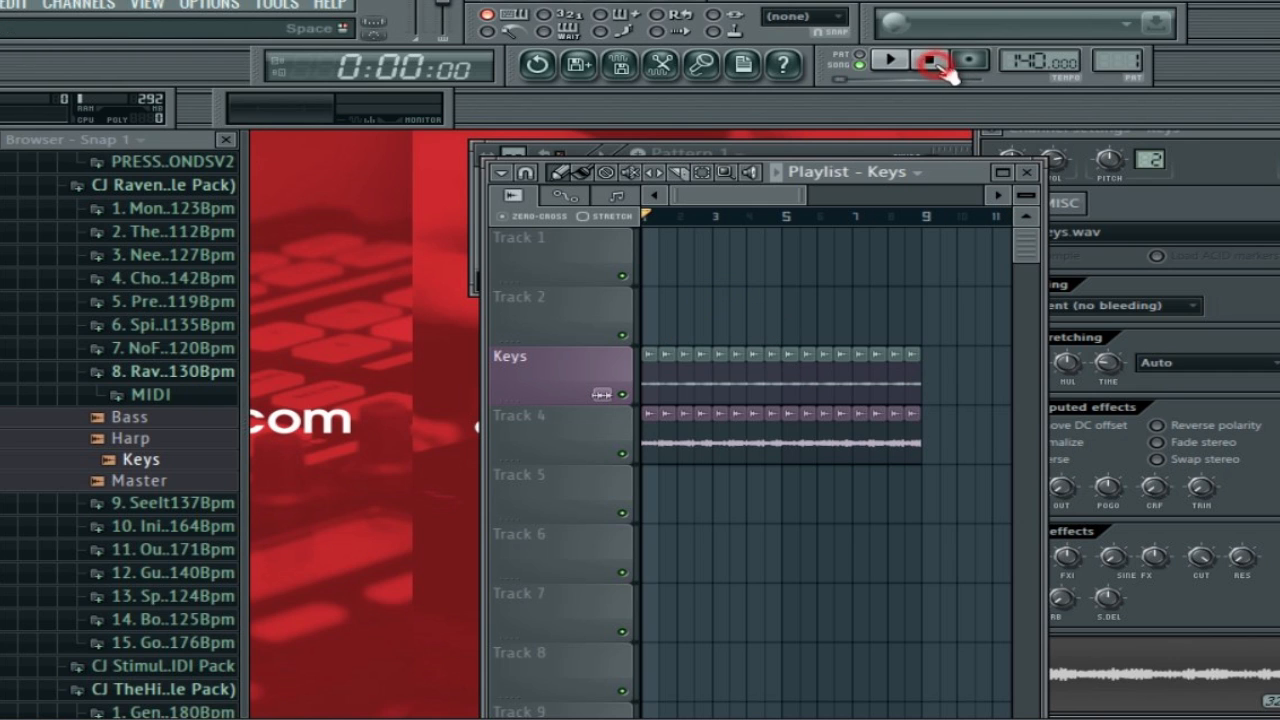
{"action": "left_click", "coordinate": [928, 60]}
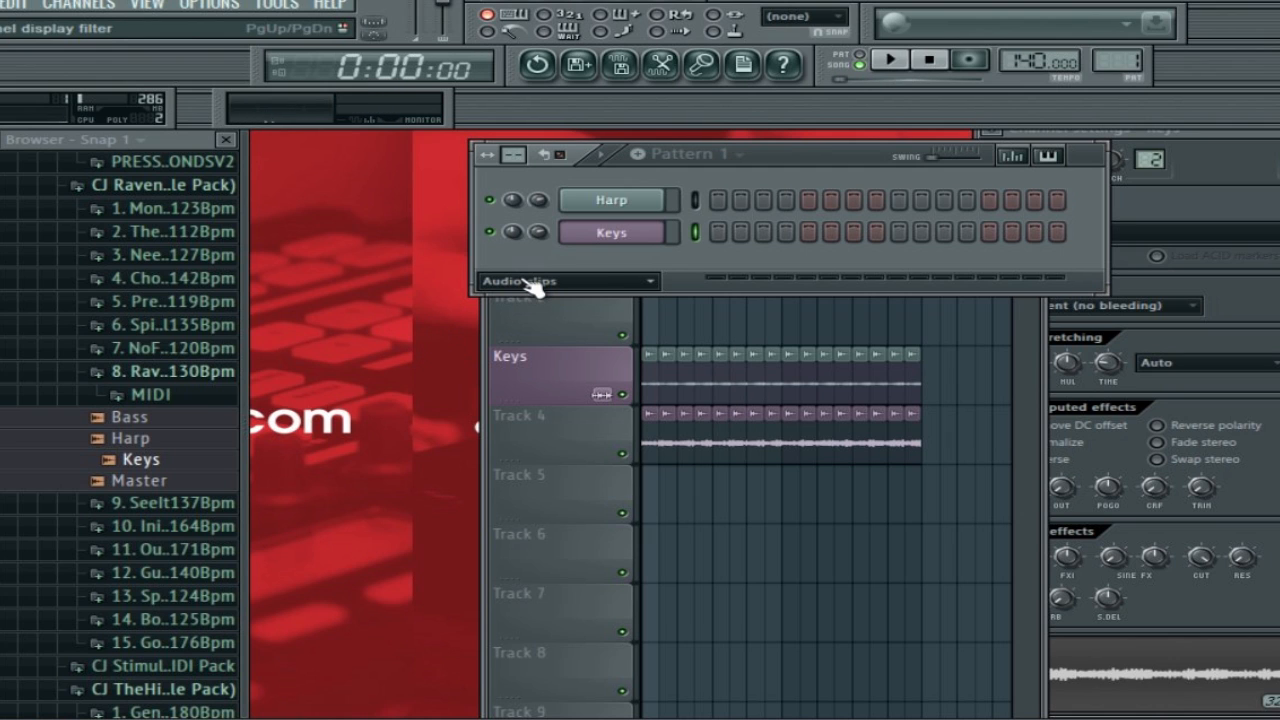
{"action": "right_click", "coordinate": [612, 232]}
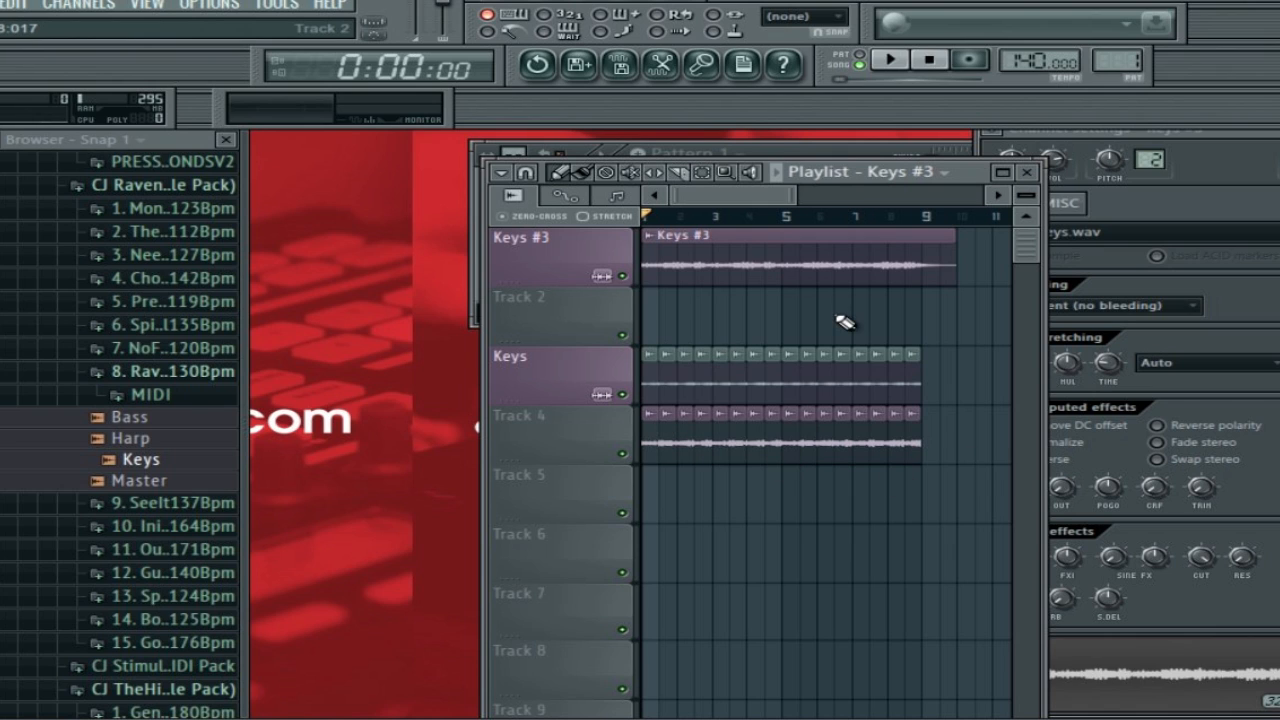
{"action": "mouse_move", "coordinate": [848, 304]}
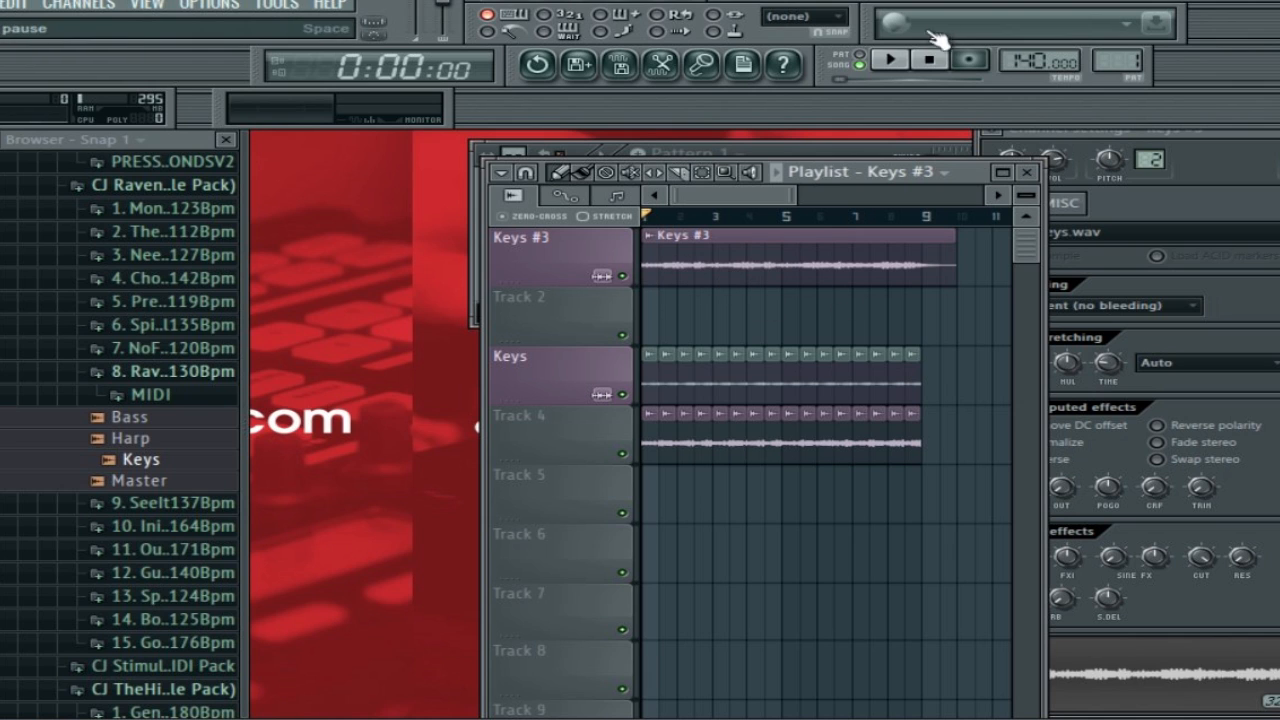
Remove the leftover Keys #3 clip and play back only the rearranged slices
{"action": "left_click", "coordinate": [884, 62]}
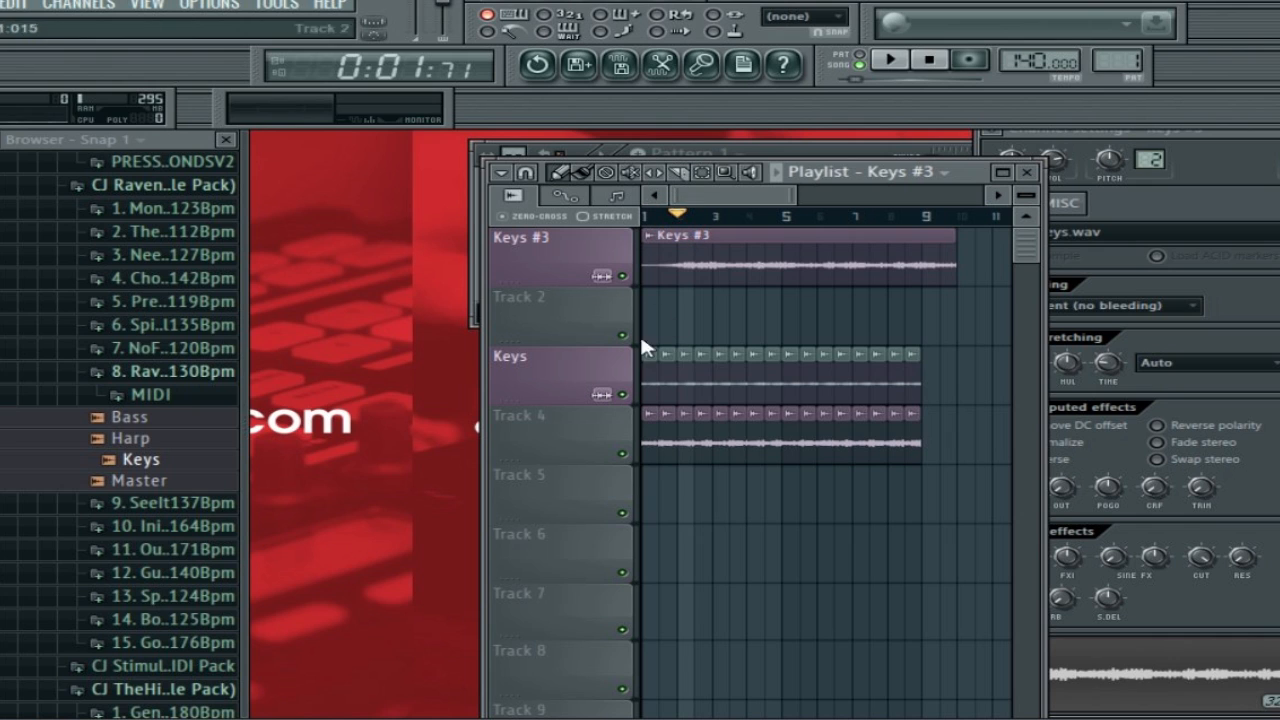
{"action": "left_click", "coordinate": [884, 58]}
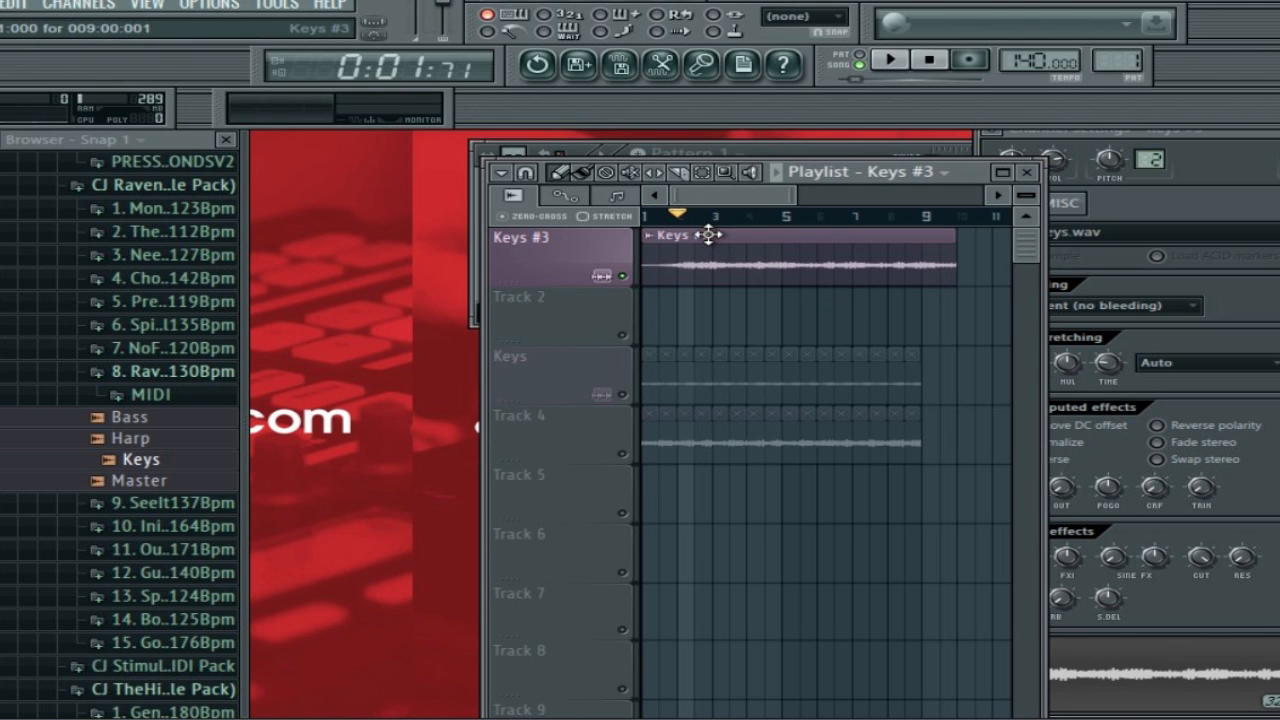
{"action": "mouse_move", "coordinate": [828, 248]}
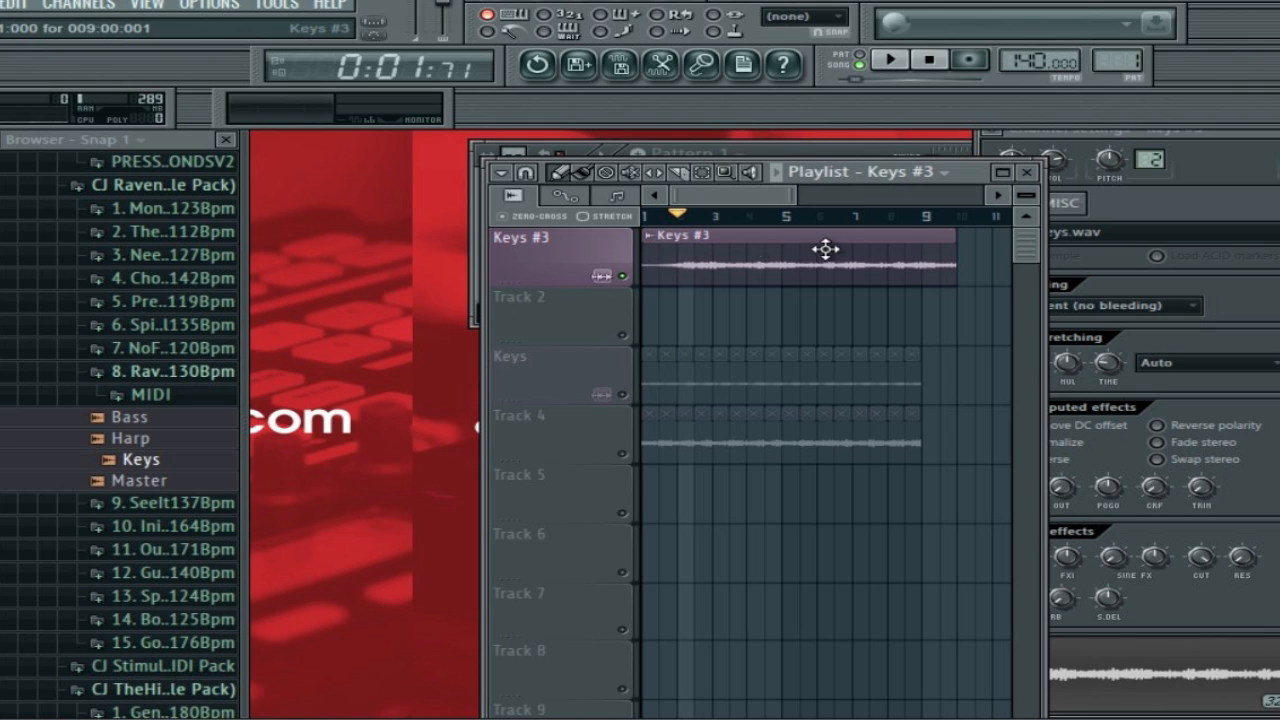
{"action": "mouse_move", "coordinate": [750, 280]}
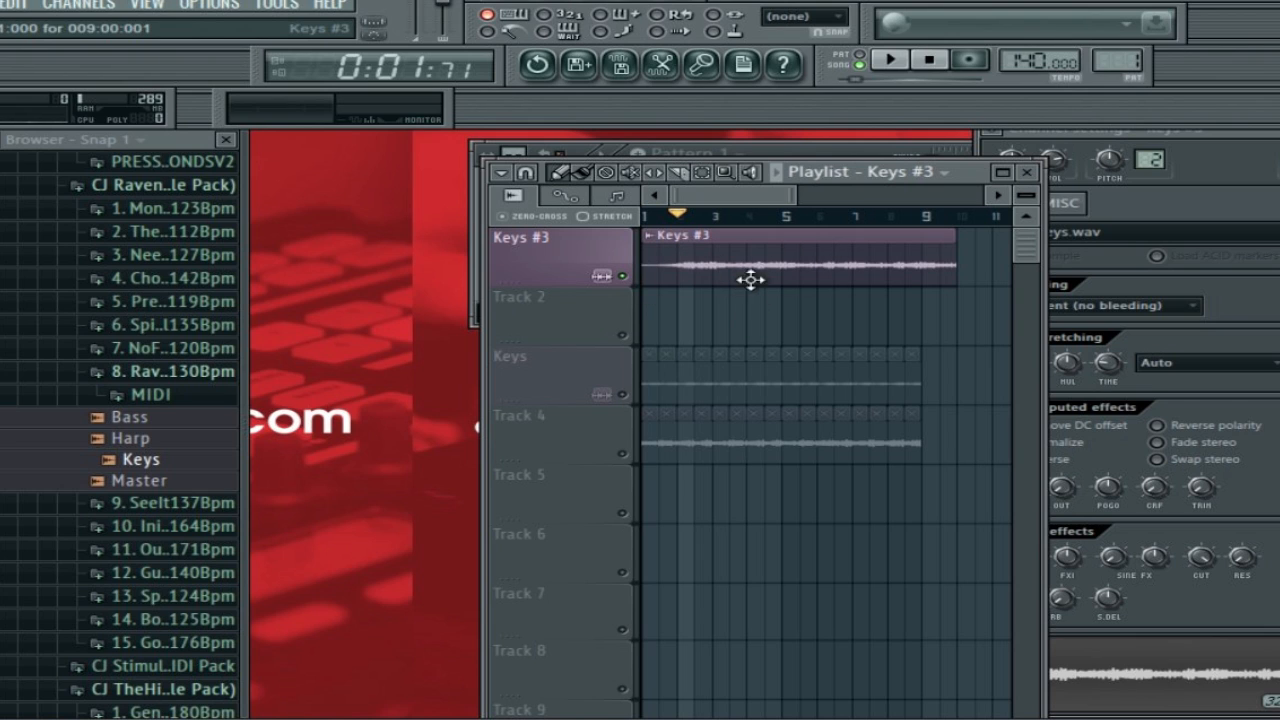
{"action": "left_click", "coordinate": [900, 218]}
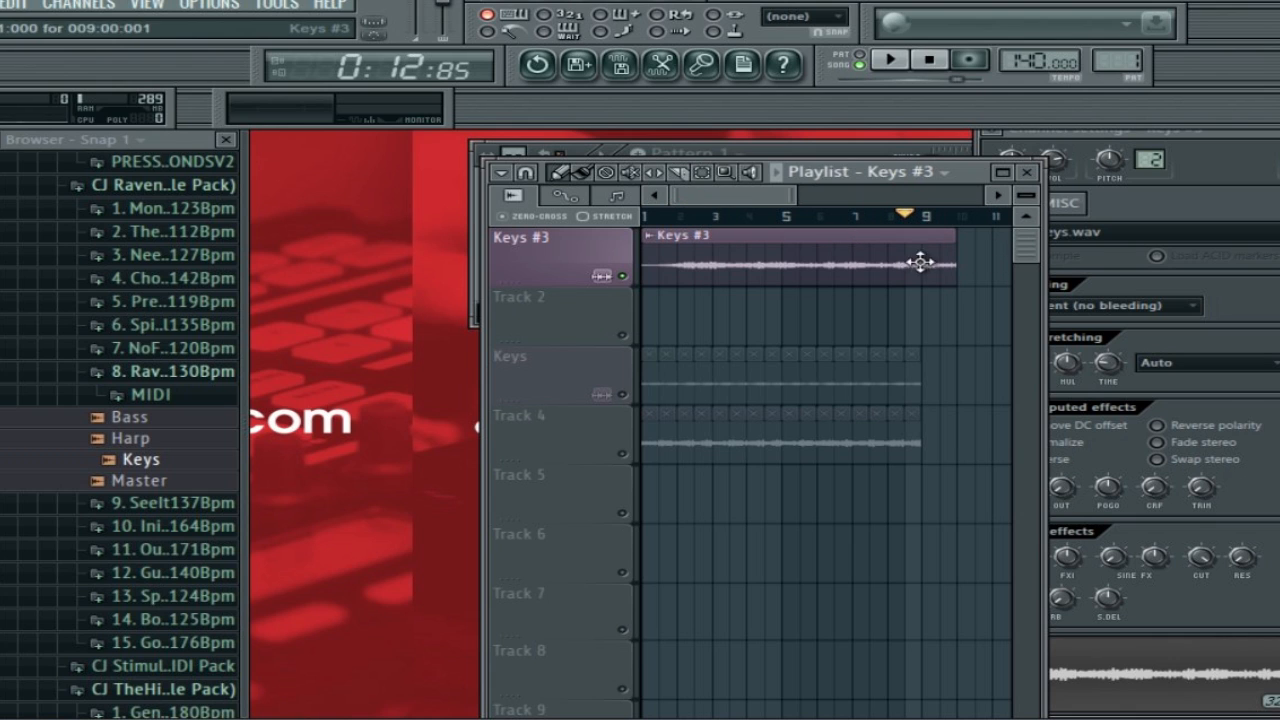
{"action": "left_click", "coordinate": [888, 60]}
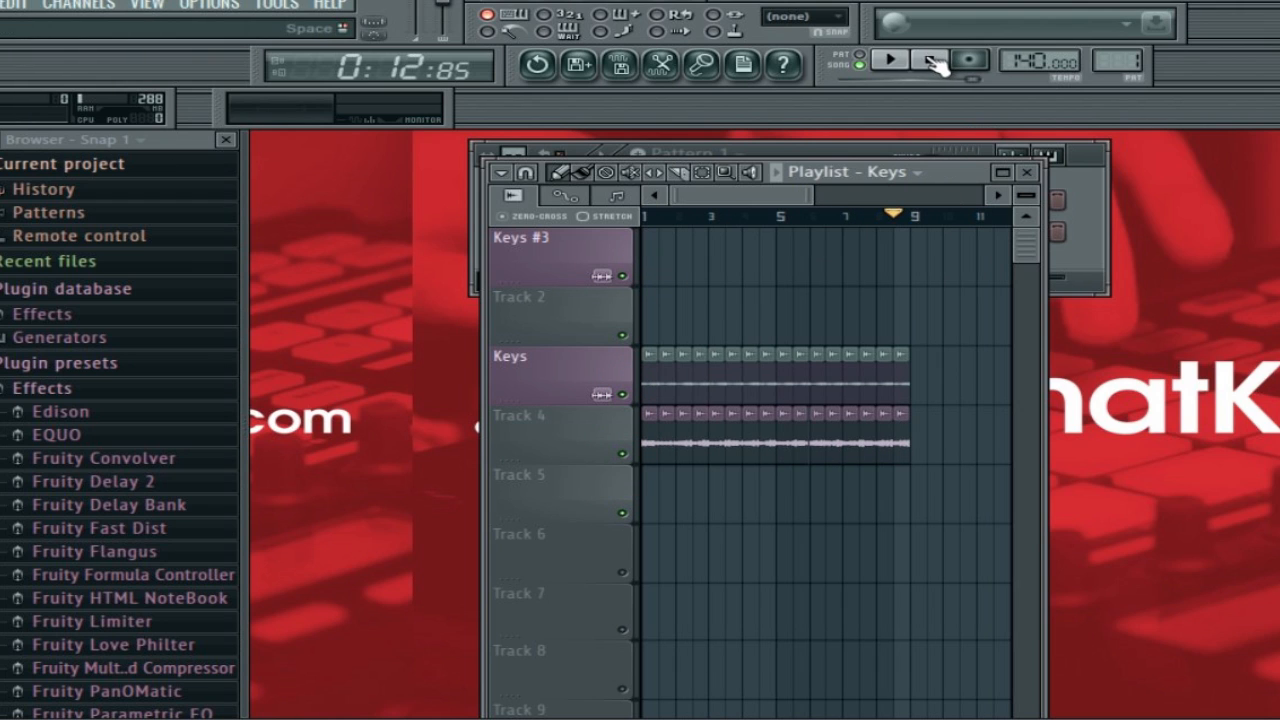
{"action": "left_click", "coordinate": [884, 62]}
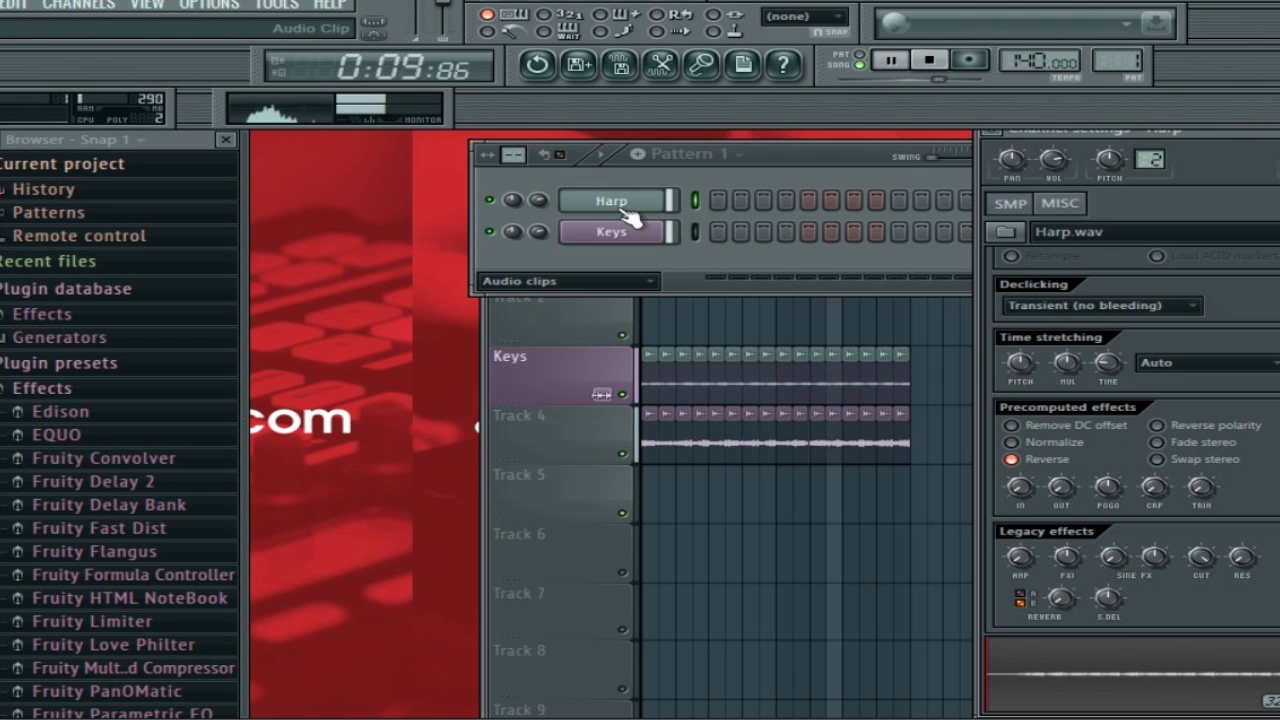
Bring up the Harp sample's channel settings
{"action": "left_click", "coordinate": [730, 156]}
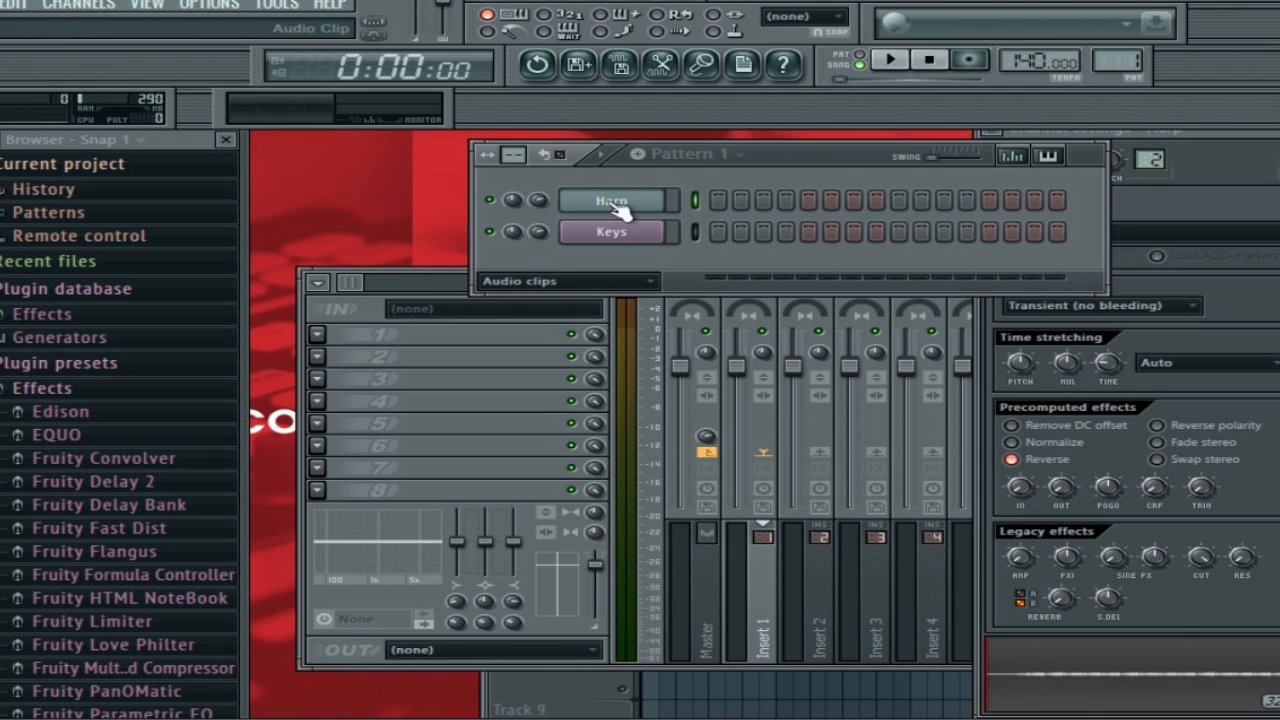
Load Kickstart with a 1/4 curve on Insert 1 slot 1
{"action": "left_click", "coordinate": [614, 232]}
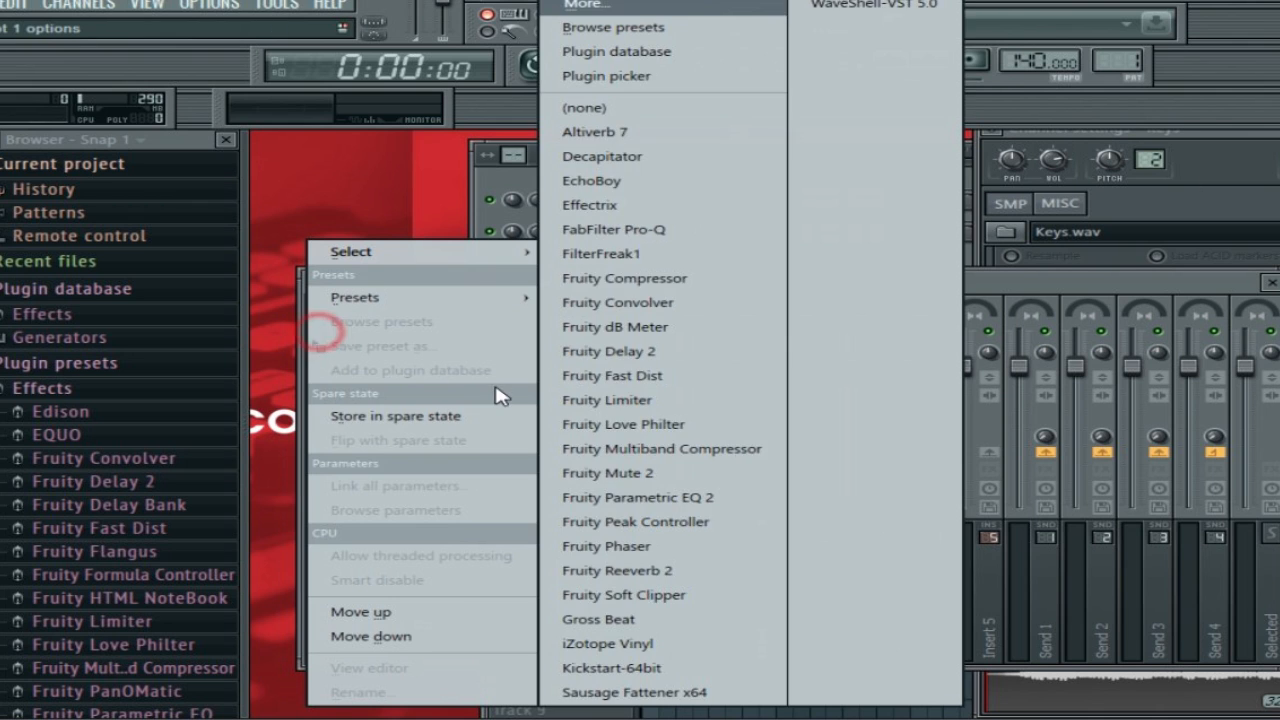
{"action": "mouse_move", "coordinate": [668, 522]}
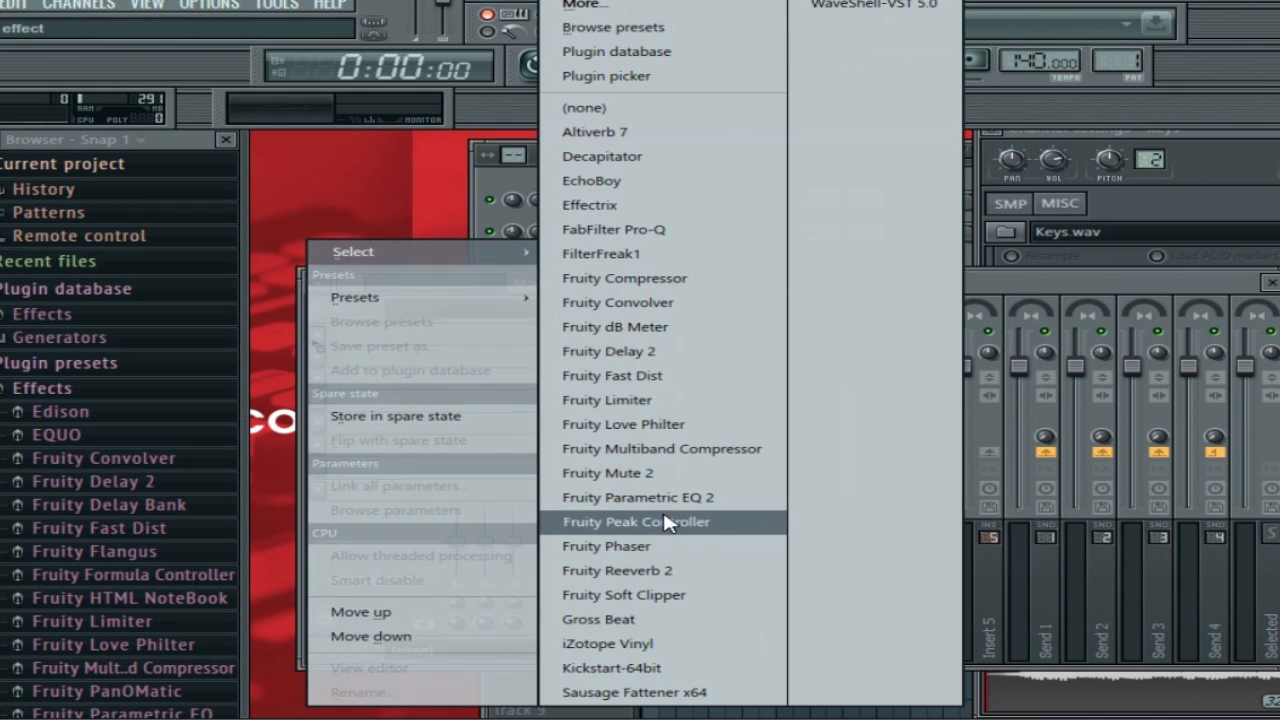
{"action": "left_click", "coordinate": [604, 668]}
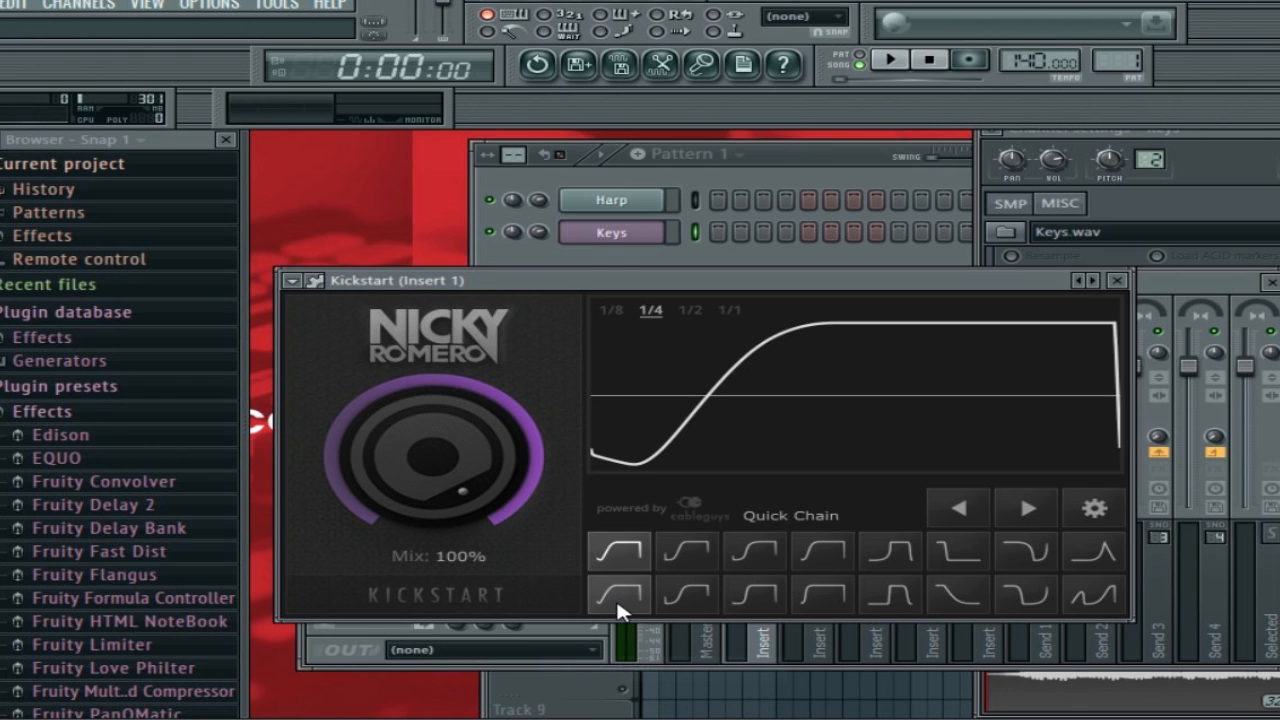
{"action": "mouse_move", "coordinate": [628, 622]}
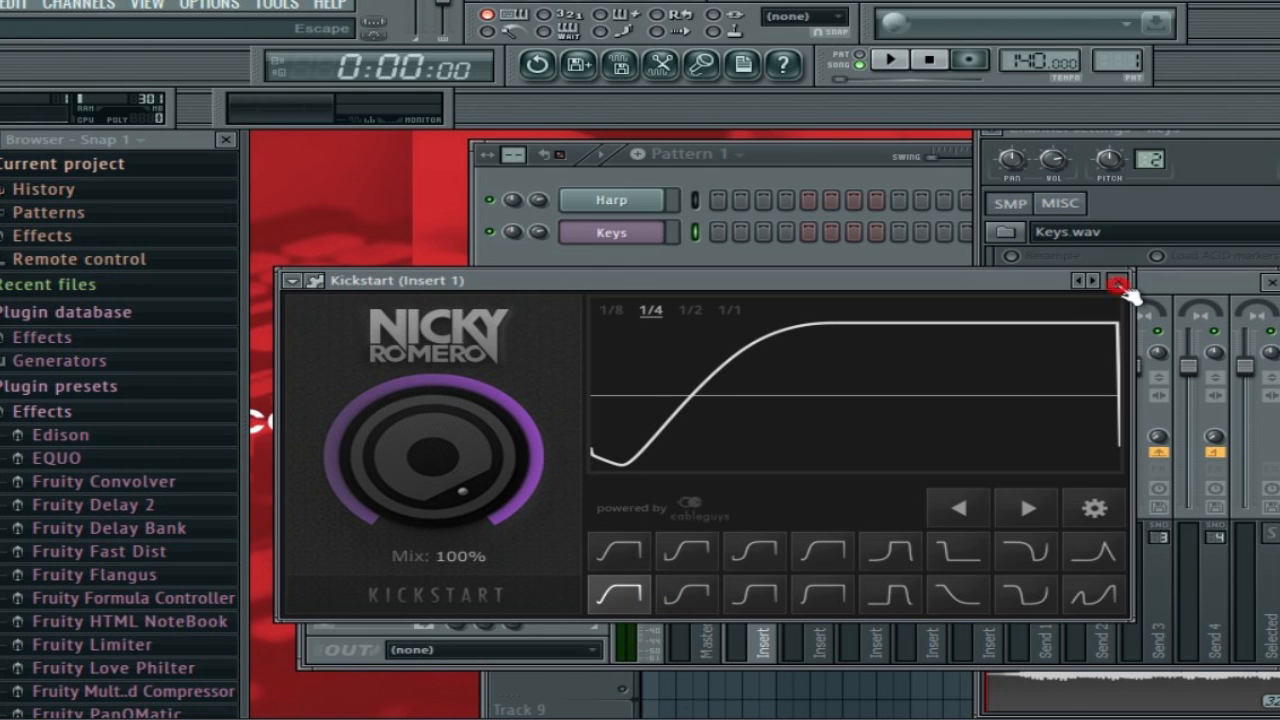
{"action": "left_click", "coordinate": [1116, 286]}
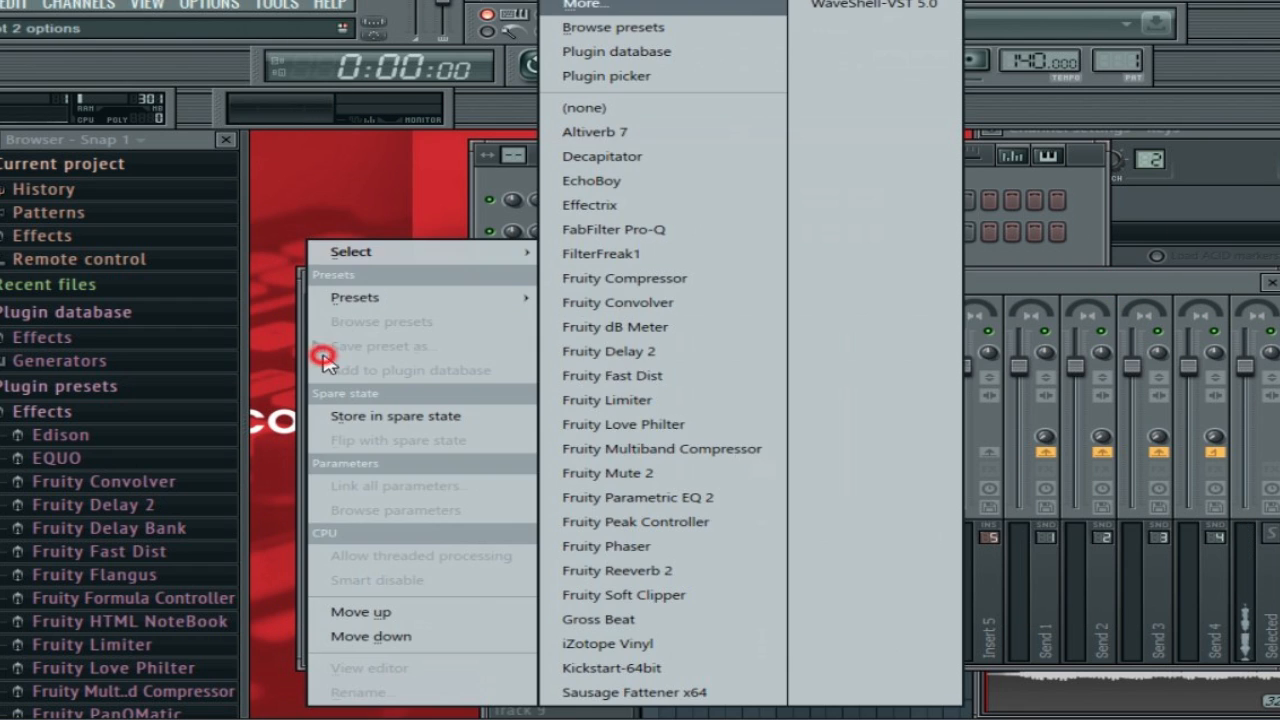
{"action": "mouse_move", "coordinate": [664, 620]}
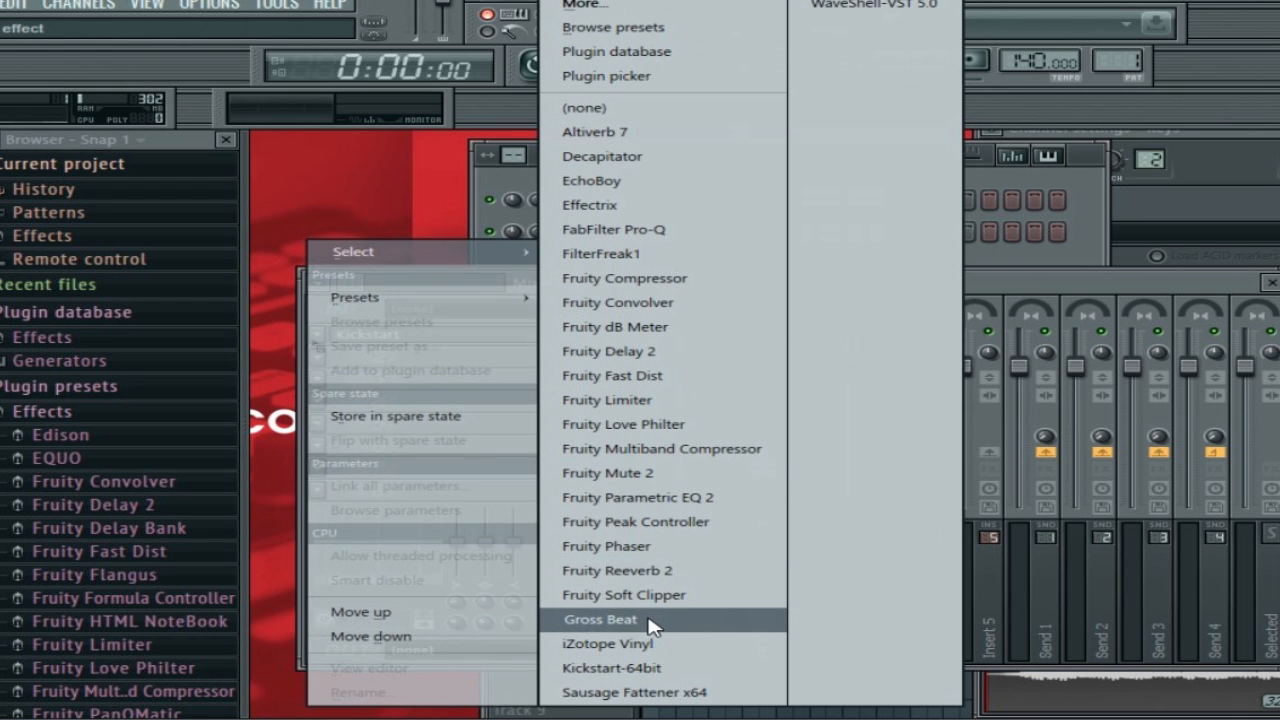
Audition a Gross Beat preset in slot 2, then prepare to replace it with FabFilter Pro-Q
{"action": "left_click", "coordinate": [602, 620]}
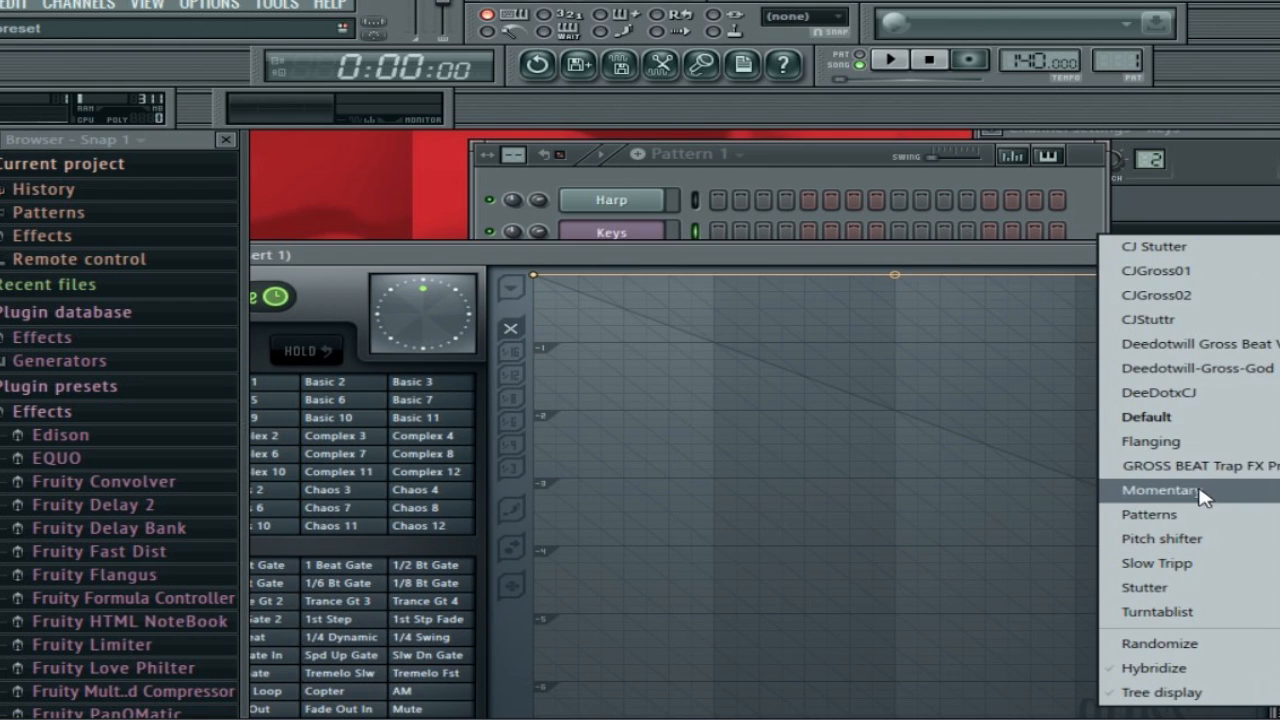
{"action": "left_click", "coordinate": [1156, 490]}
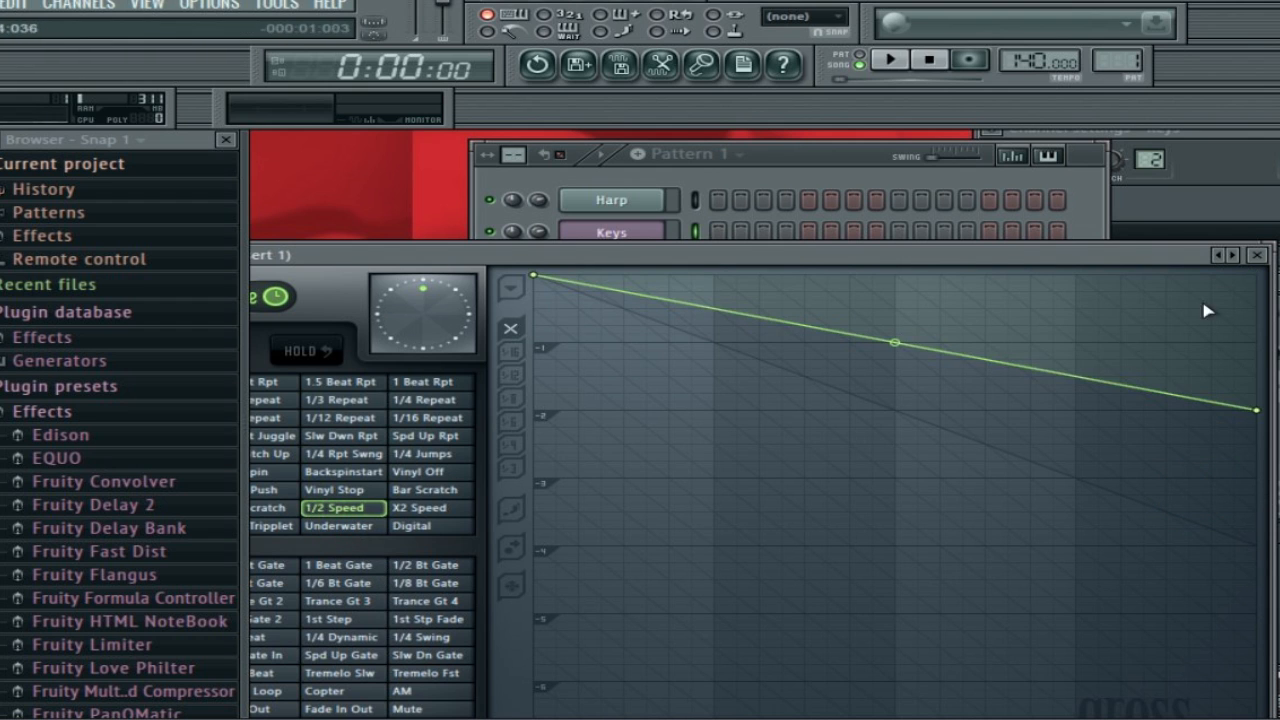
{"action": "left_click", "coordinate": [886, 58]}
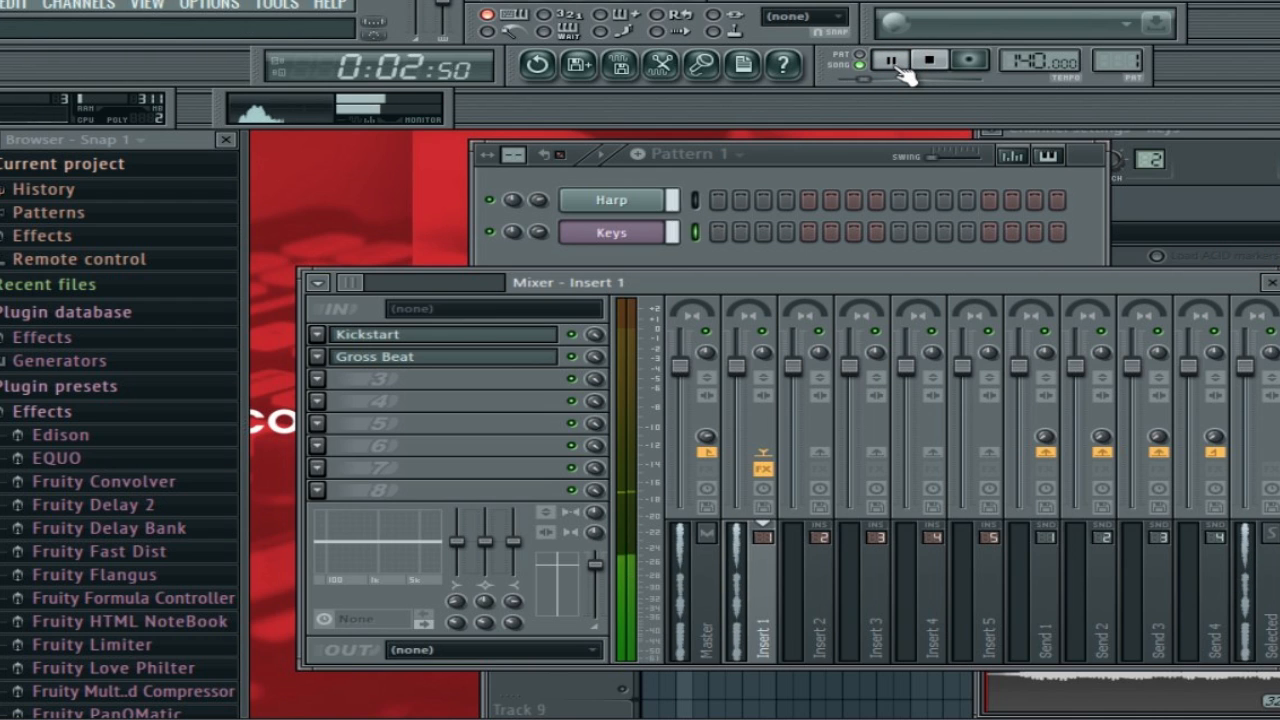
{"action": "left_click", "coordinate": [928, 62]}
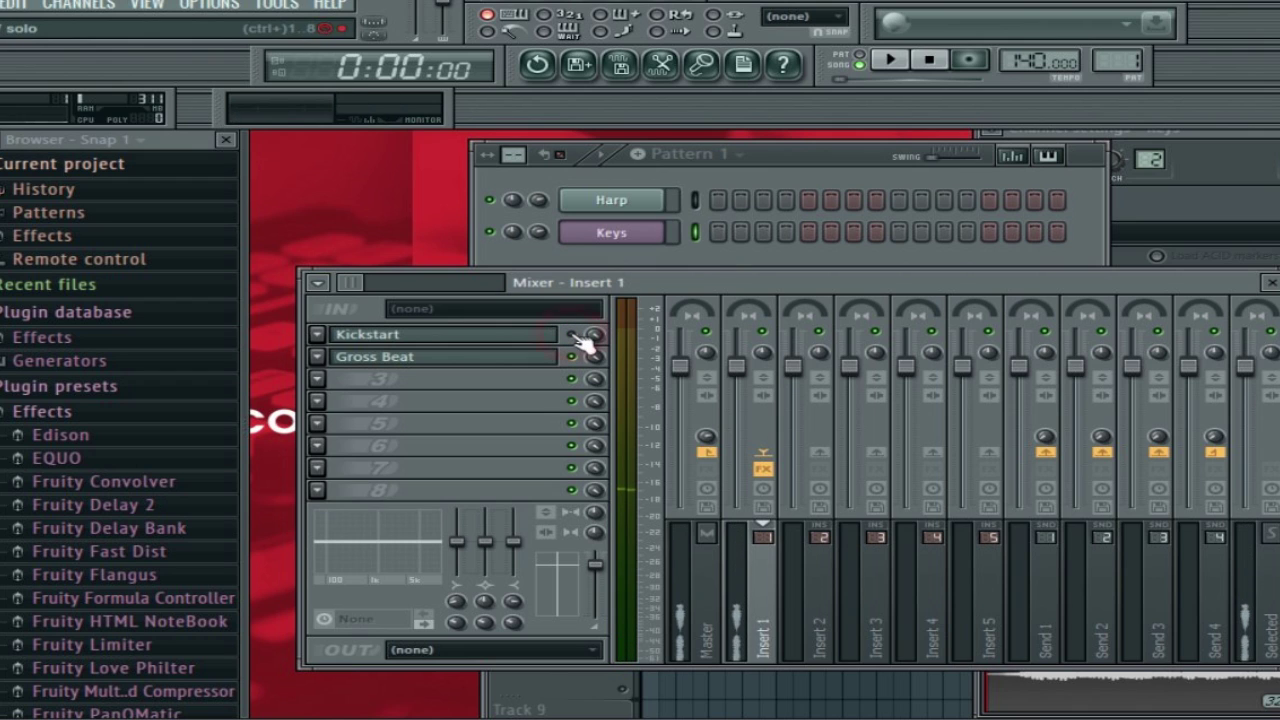
{"action": "left_click", "coordinate": [888, 60]}
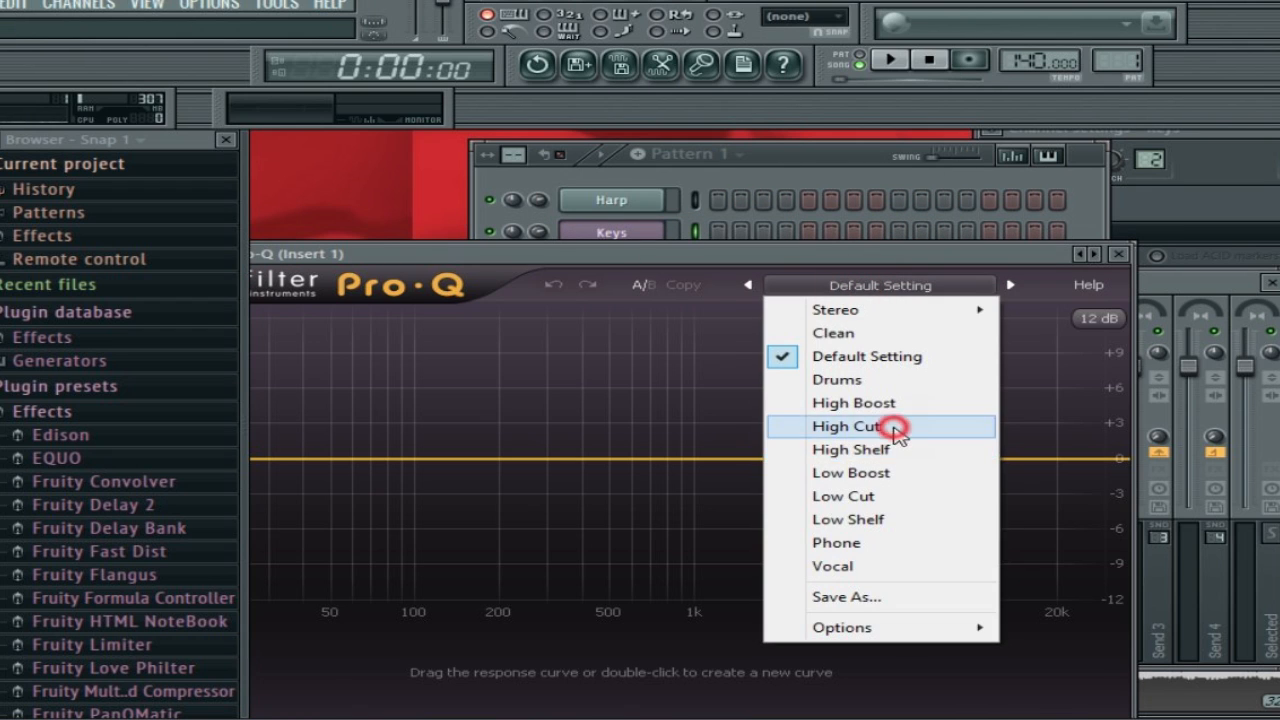
Apply the High Cut preset in Pro-Q and play the arrangement back
{"action": "left_click", "coordinate": [844, 426]}
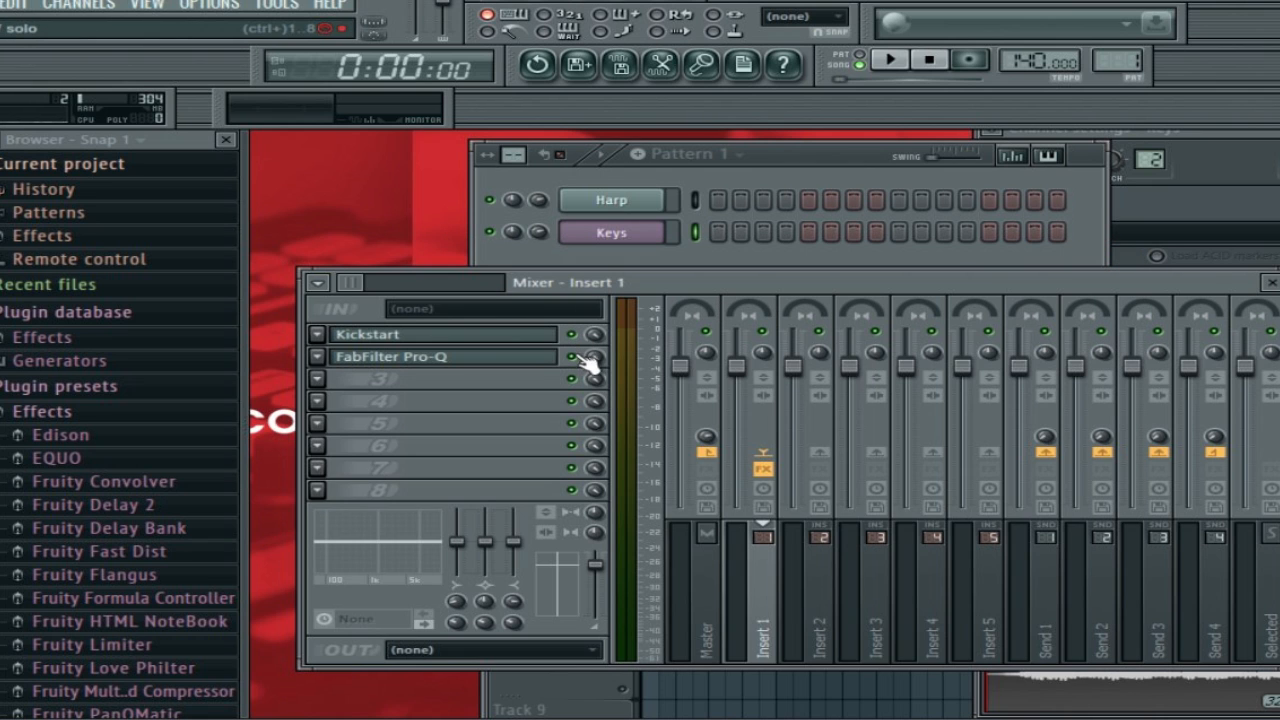
{"action": "left_click", "coordinate": [888, 60]}
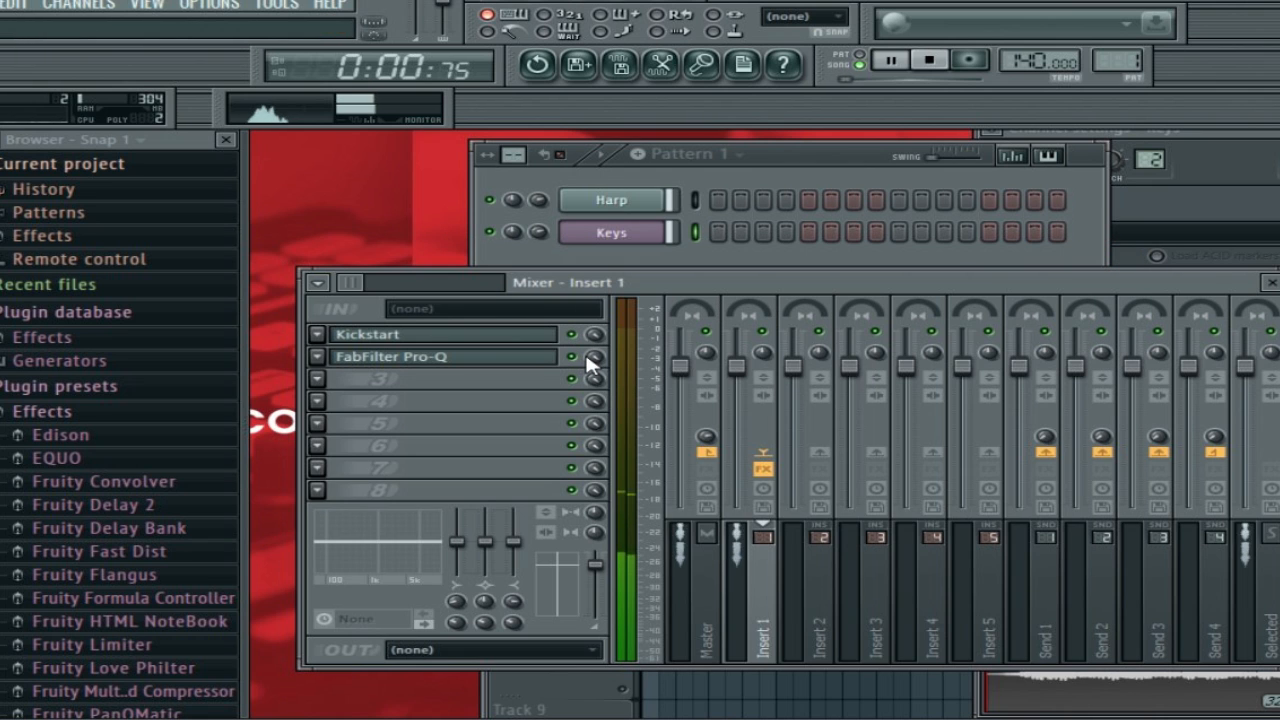